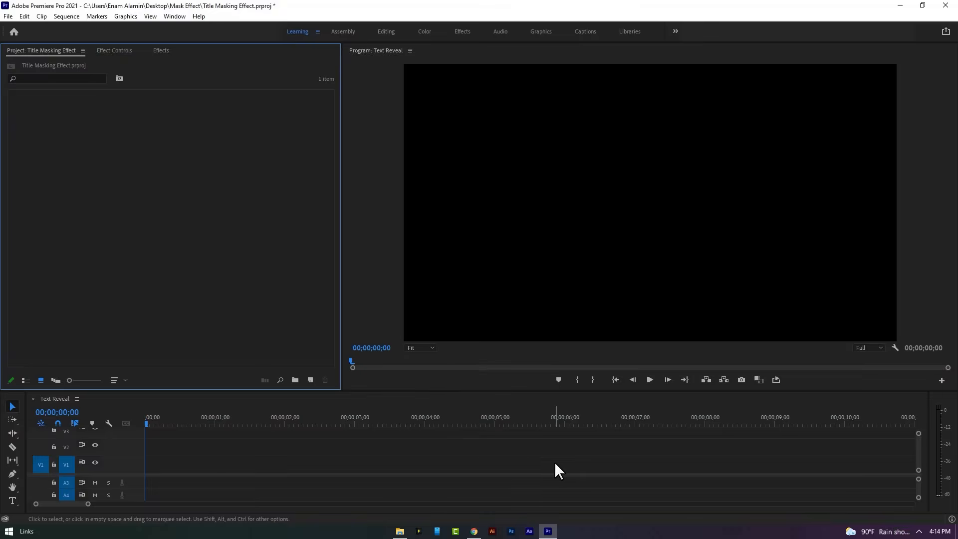
# Create a white Color Matte and drag it onto V1 of the Text Reveal sequence.
pyautogui.click(311, 380)
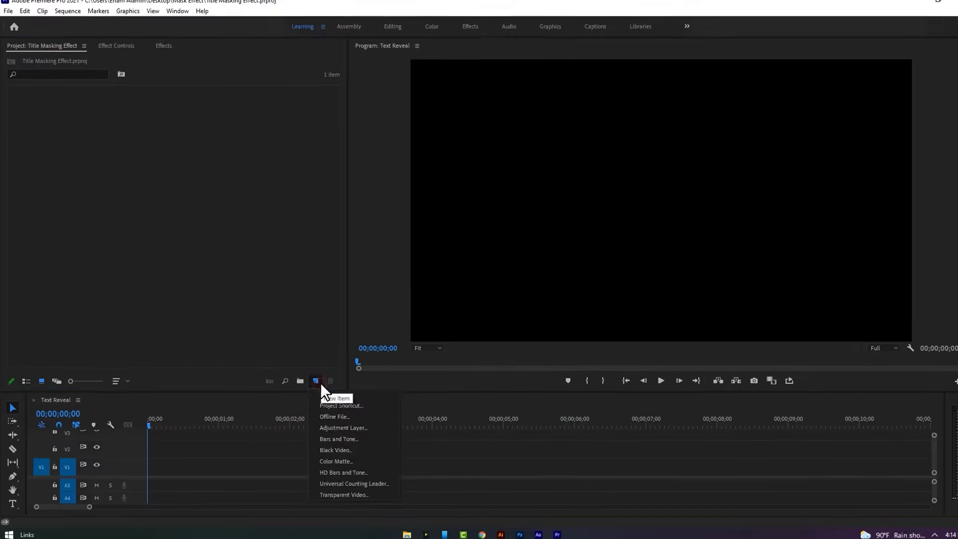
pyautogui.click(336, 461)
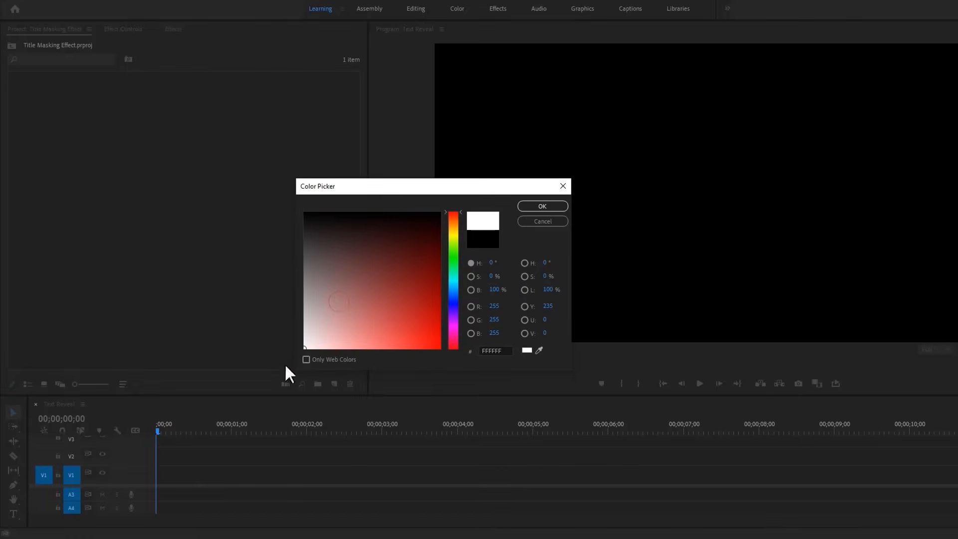
pyautogui.click(542, 207)
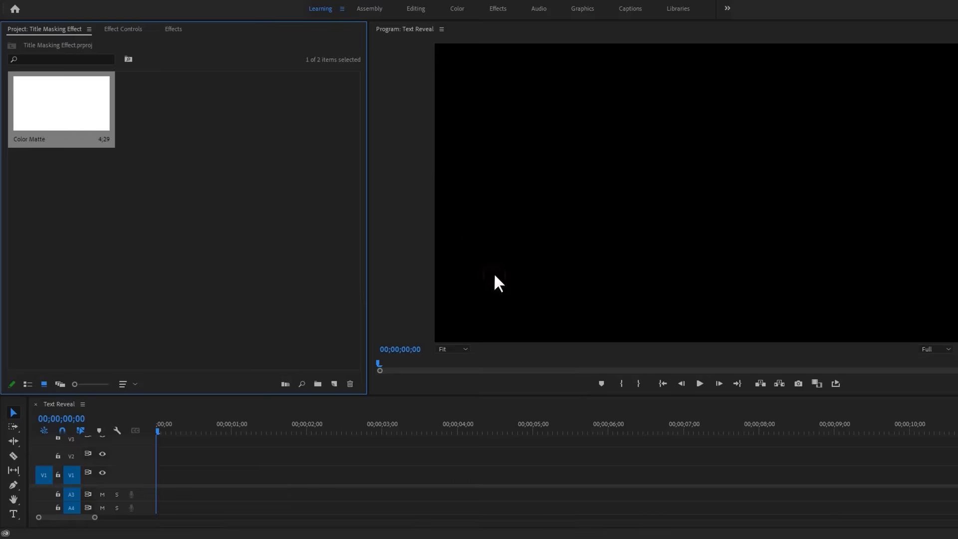
pyautogui.moveTo(60, 102); pyautogui.dragTo(150, 476)
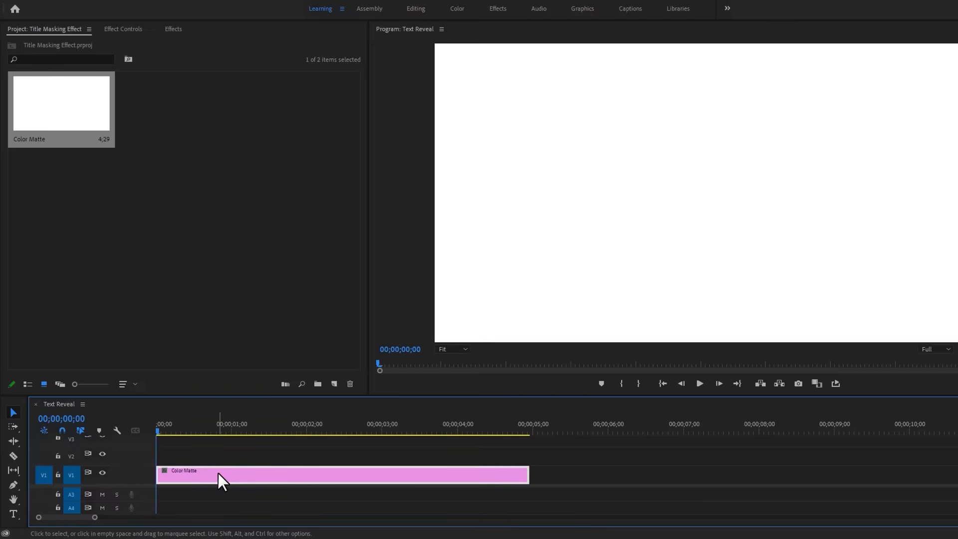
# Make the matte a thin bar (height 2.5, width 62, Y 628) and keyframe Scale Width.
pyautogui.click(123, 28)
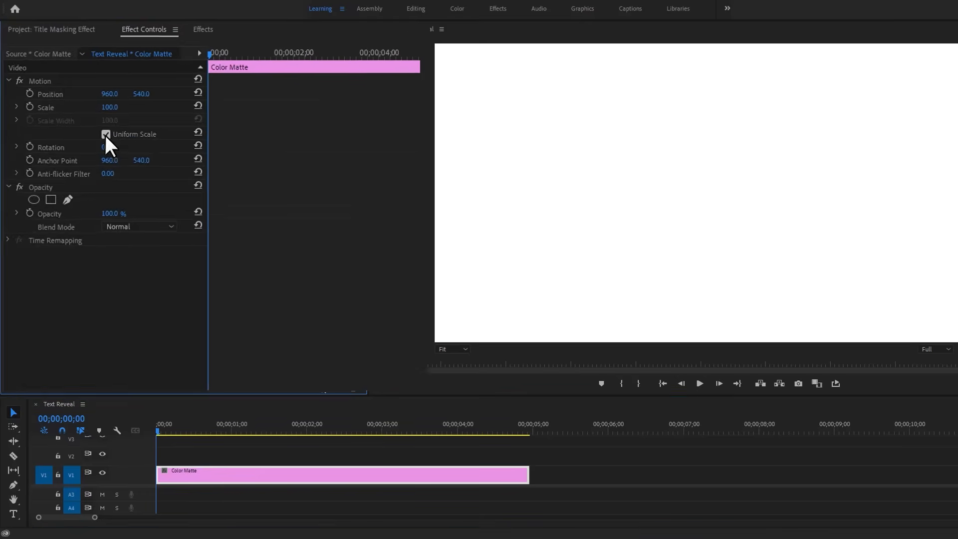
pyautogui.click(107, 134)
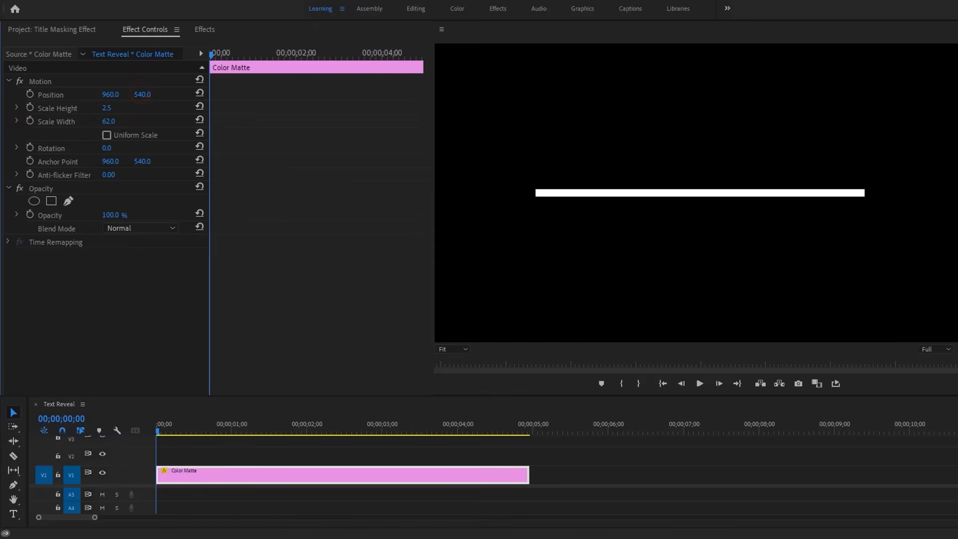
pyautogui.press('shift+Right')
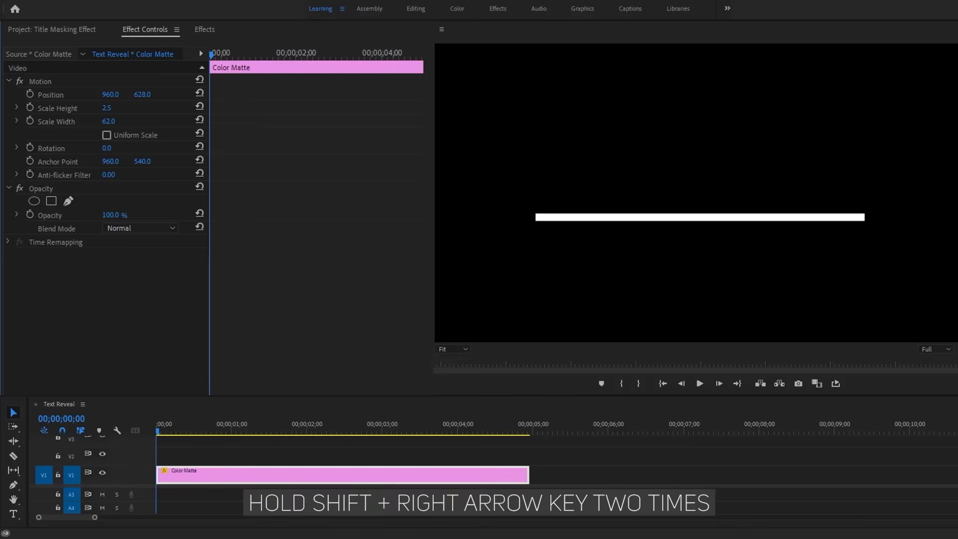
pyautogui.press('shift+right')
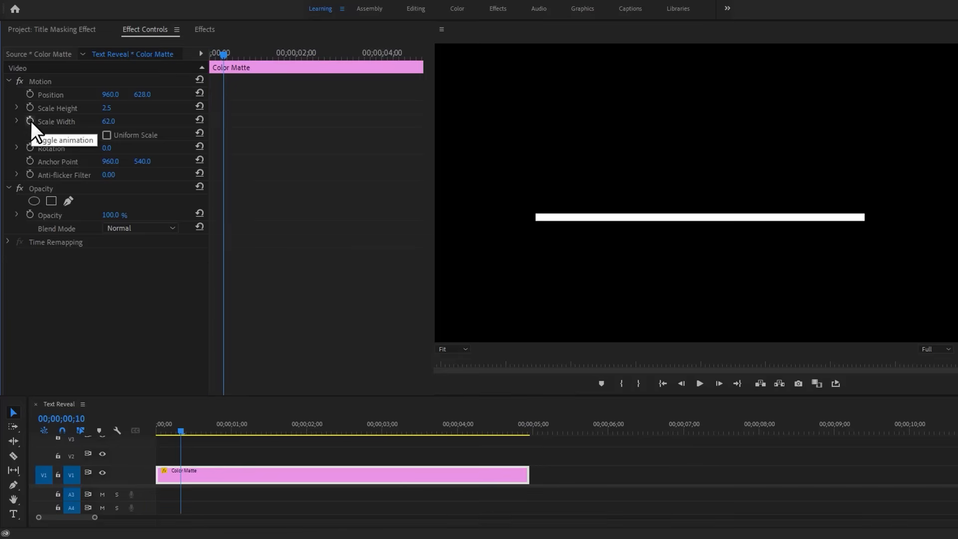
pyautogui.click(30, 121)
pyautogui.write('N')
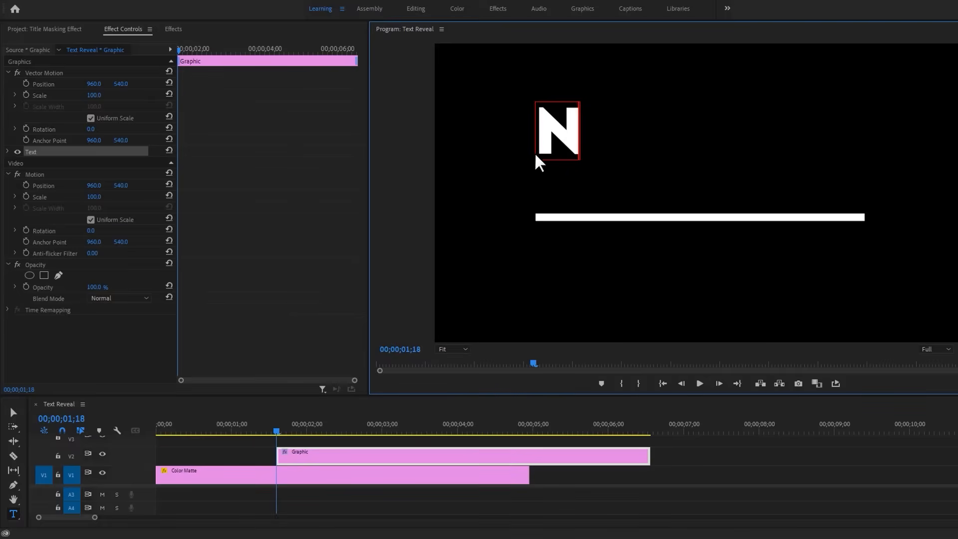
# Type the title NEW YORK above the white bar, trimmed to the matte's length.
pyautogui.write('EW YORK')
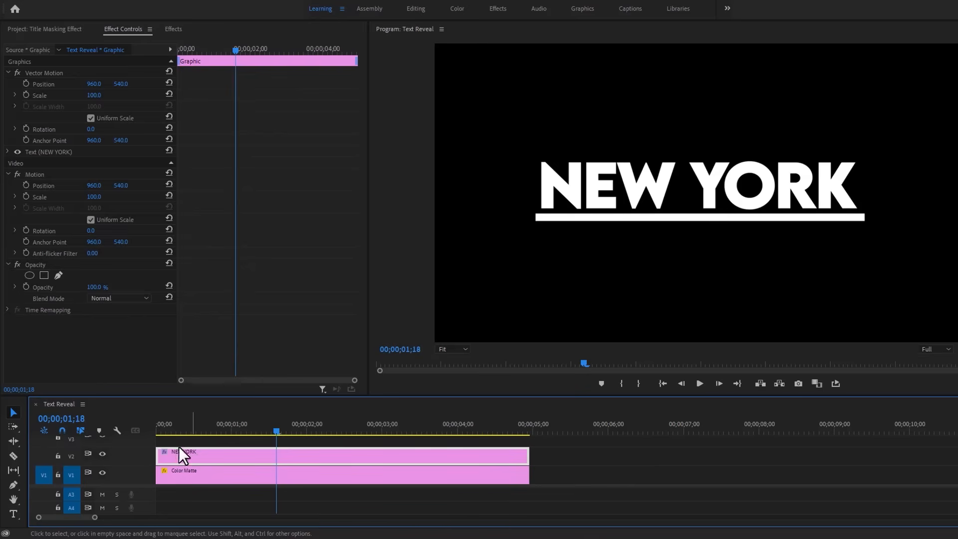
pyautogui.moveTo(44, 275)
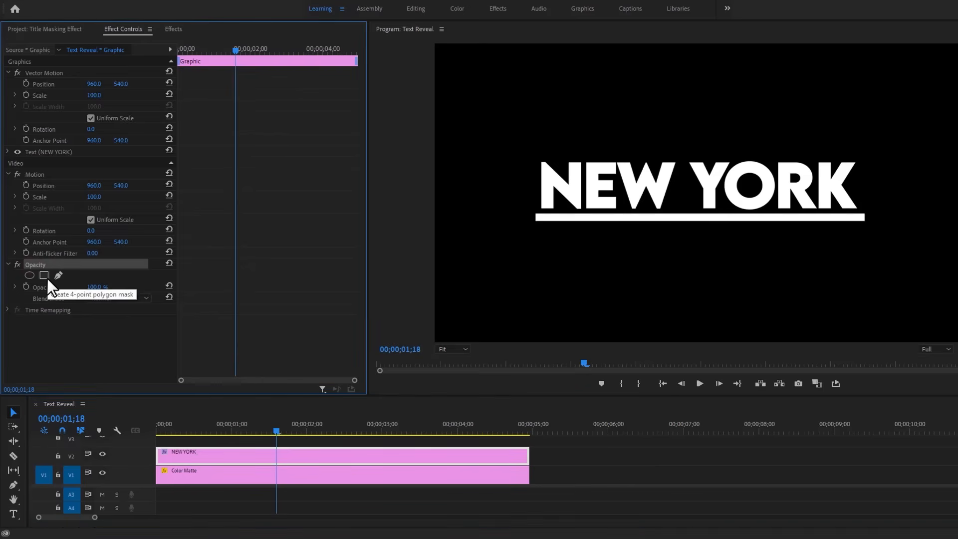
# Add an inverted rectangle mask with feather 20 to the NEW YORK title.
pyautogui.click(43, 276)
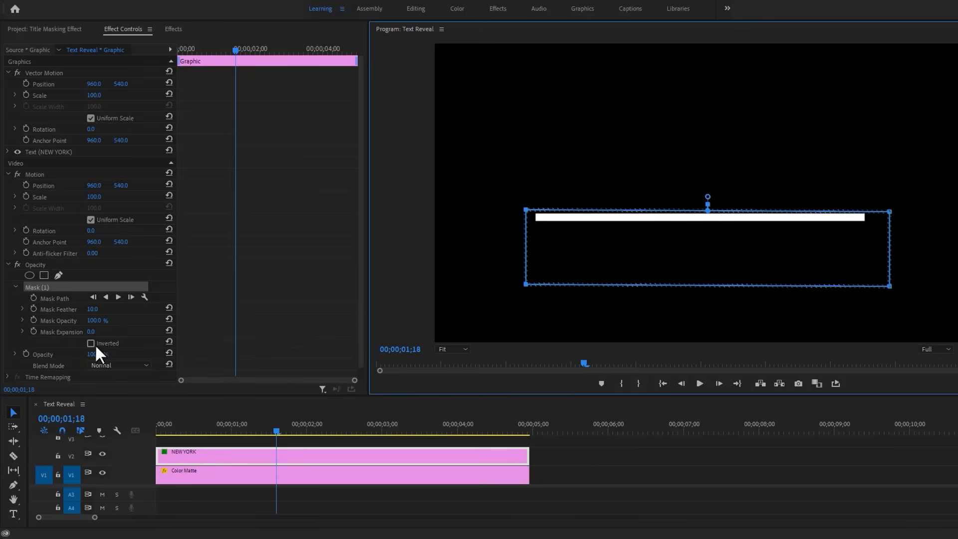
pyautogui.click(91, 343)
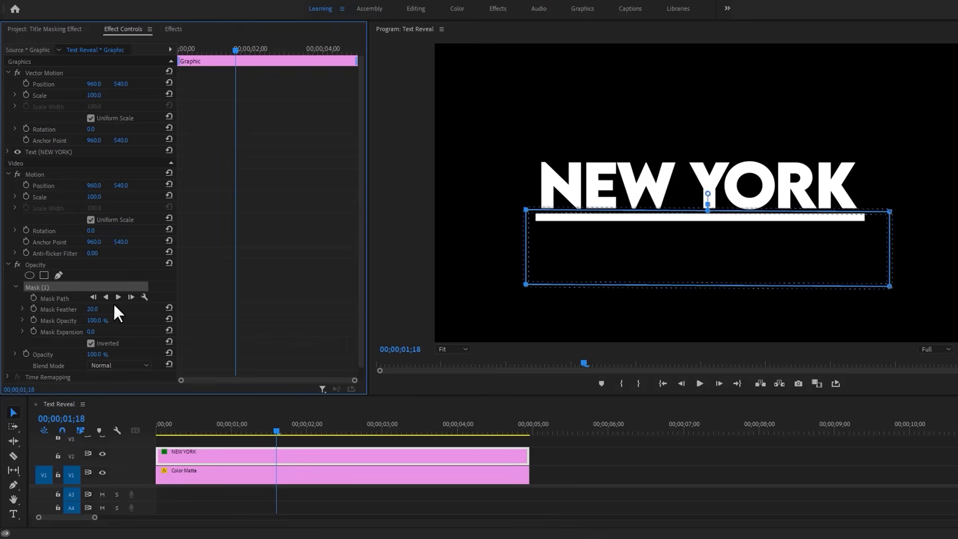
# Keyframe the title's Position from Y 754 to 536 over twenty frames, with easing.
pyautogui.press('shift+Right')
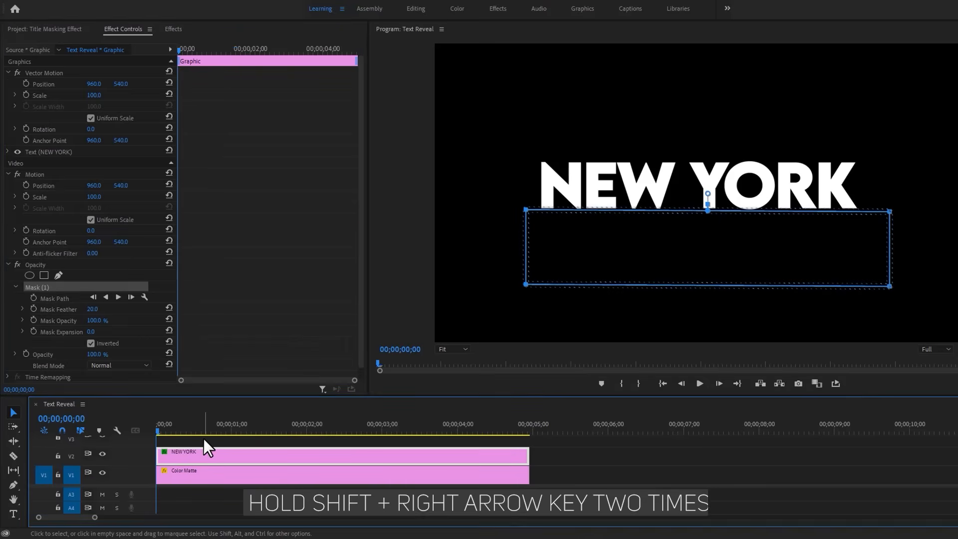
pyautogui.press('shift+right')
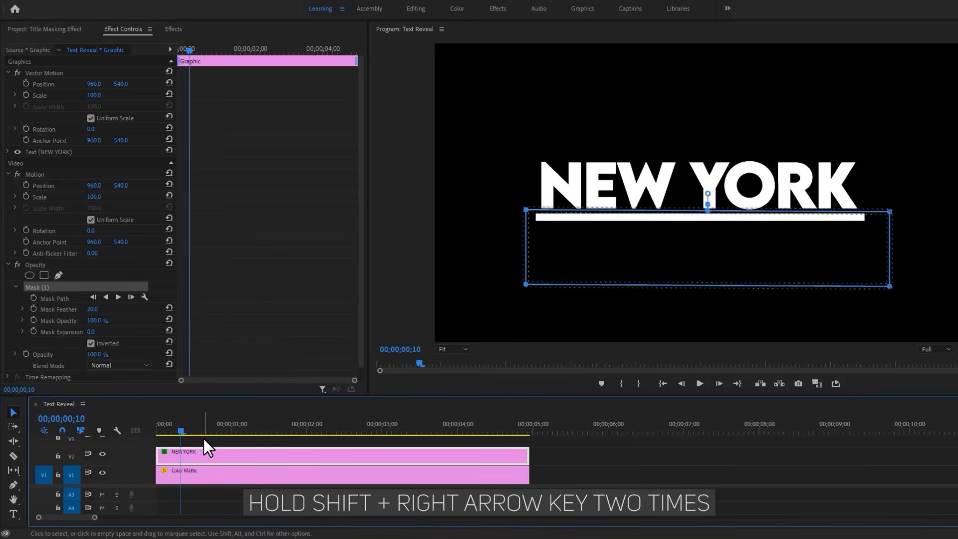
pyautogui.moveTo(26, 84)
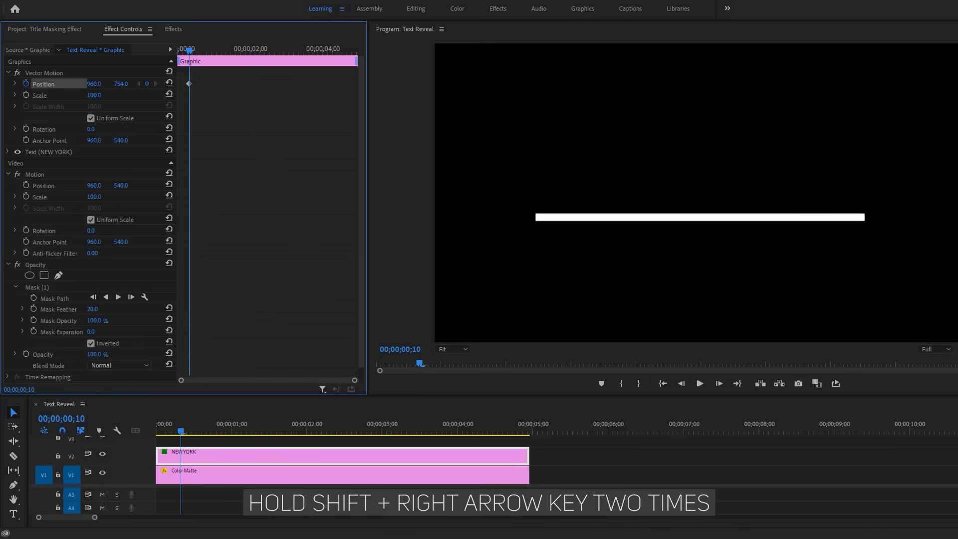
pyautogui.press('shift+right')
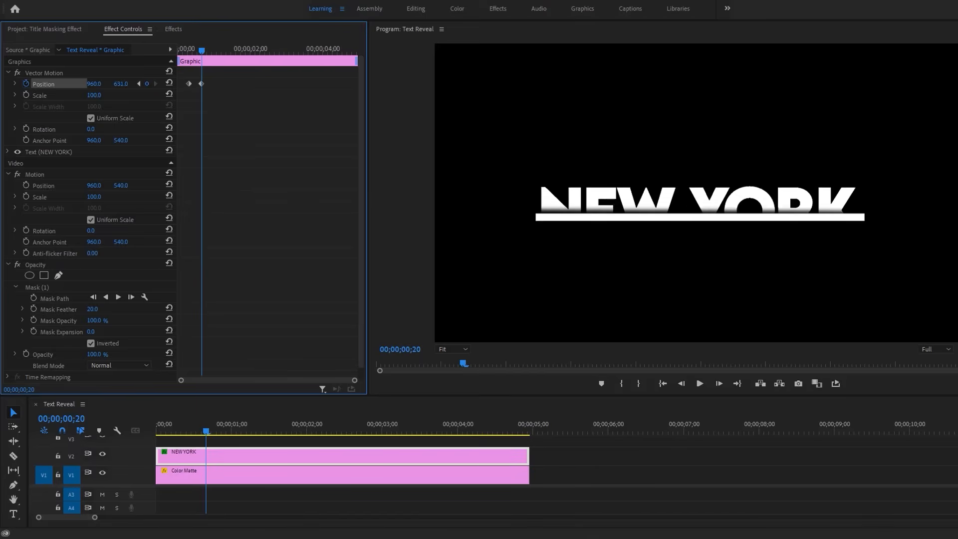
pyautogui.click(119, 83)
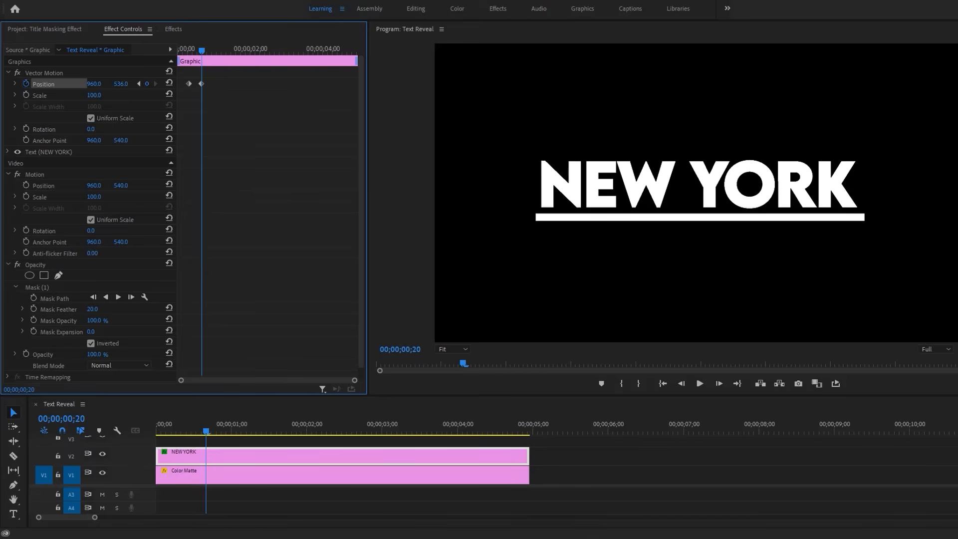
pyautogui.rightClick(201, 83)
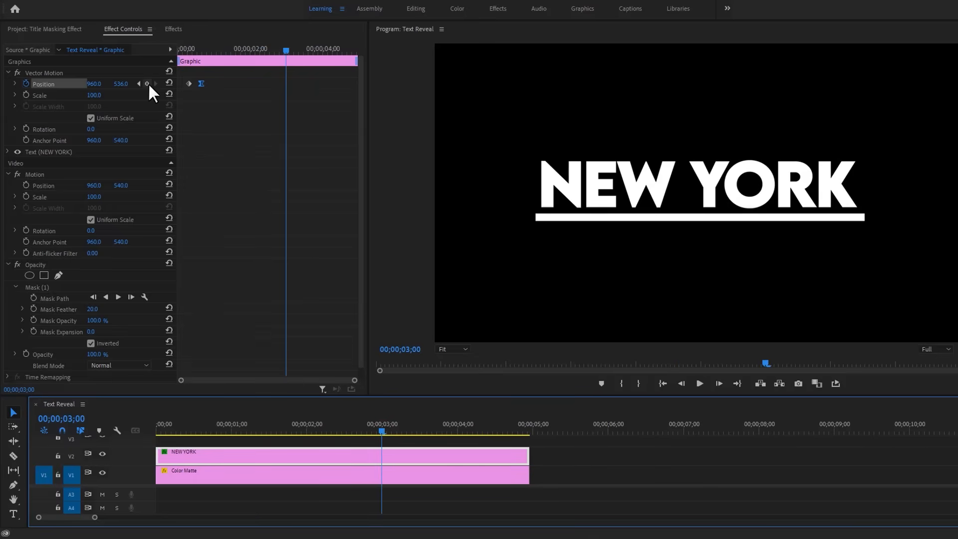
# Paste the title's Position keyframes at 00;00;03;00 and add Scale Width keyframes at 03;10.
pyautogui.press('shift+right')
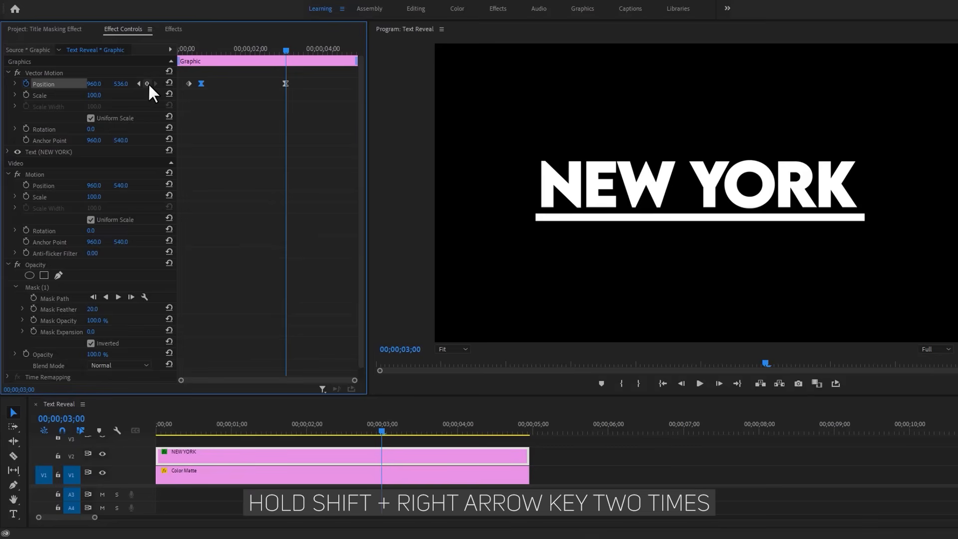
pyautogui.press('shift+right')
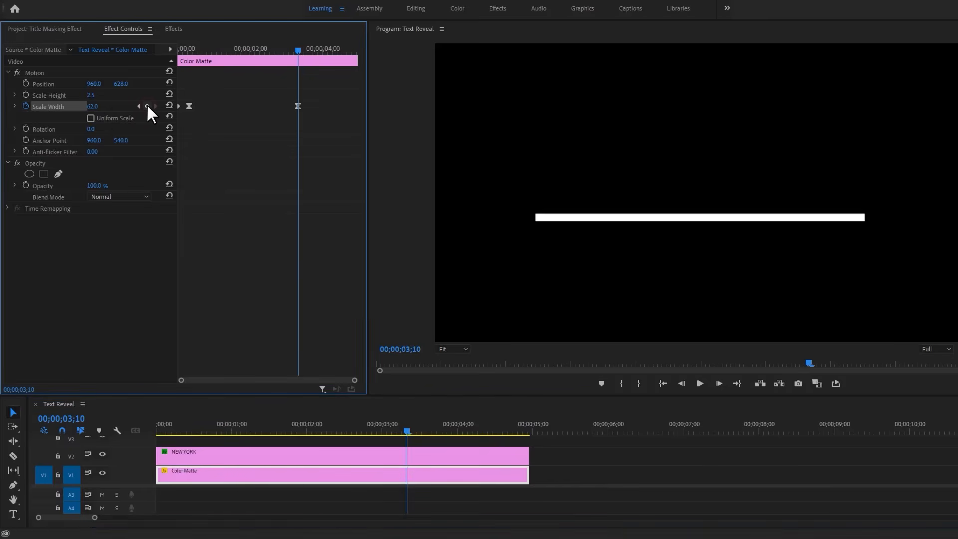
pyautogui.press('shift+right')
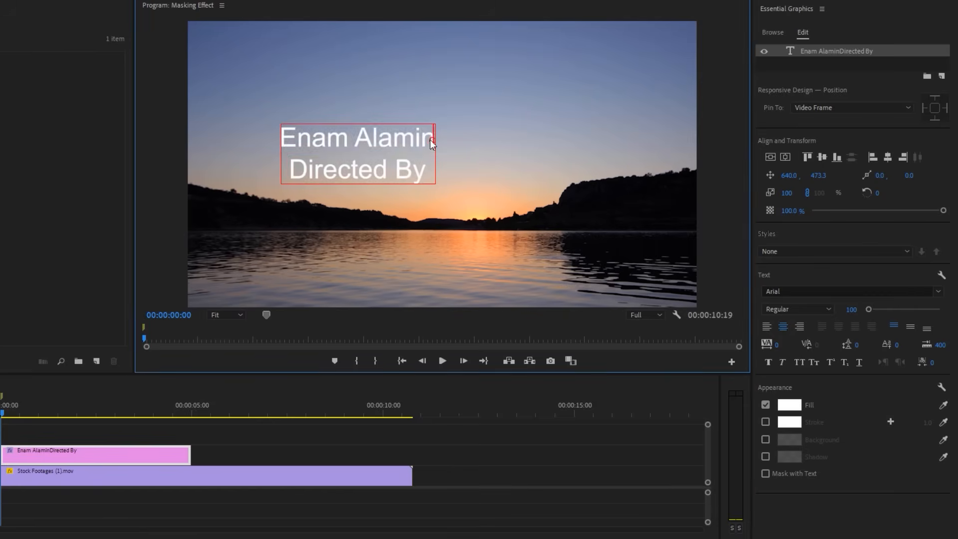
# Set the name to Grand Hotel, centre the credit, and copy the lake footage to V3.
pyautogui.write('Gran')
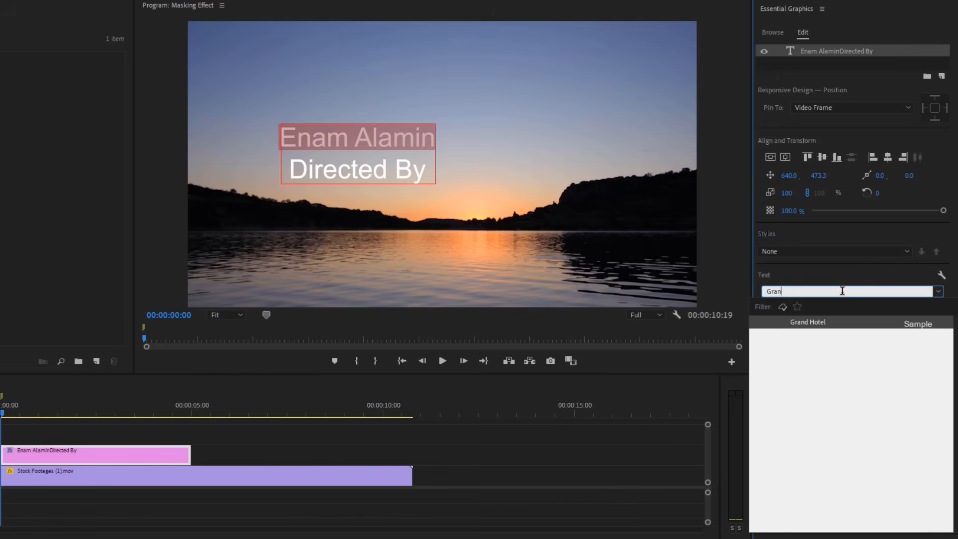
pyautogui.click(808, 322)
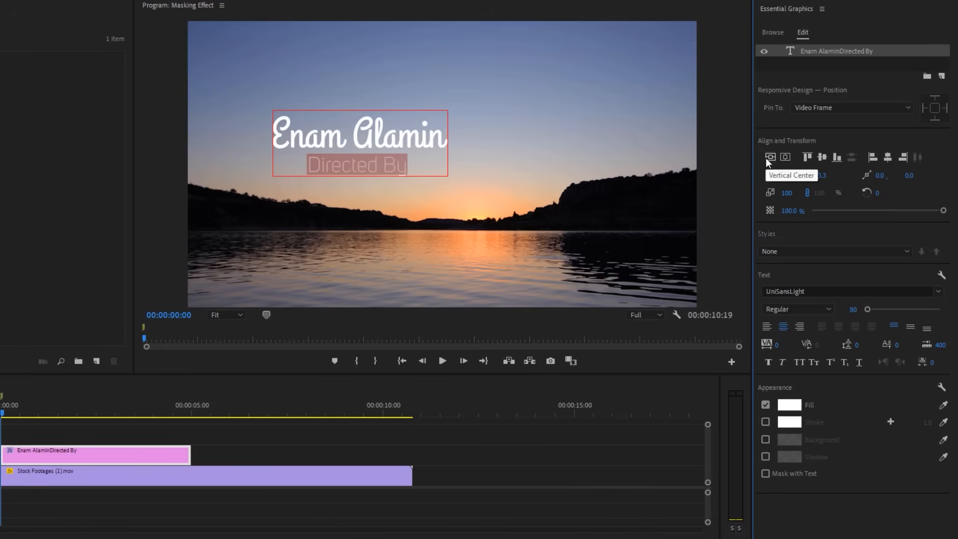
pyautogui.click(785, 158)
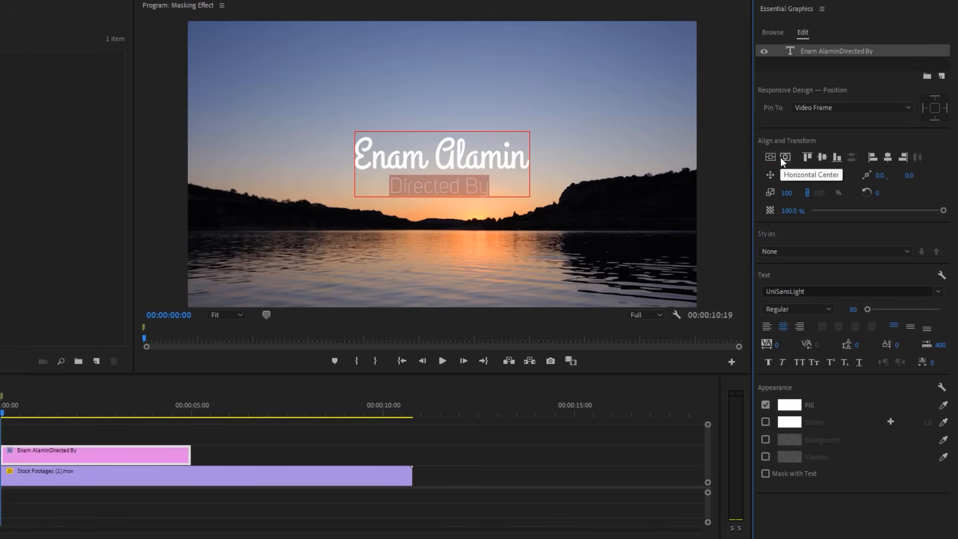
pyautogui.click(787, 157)
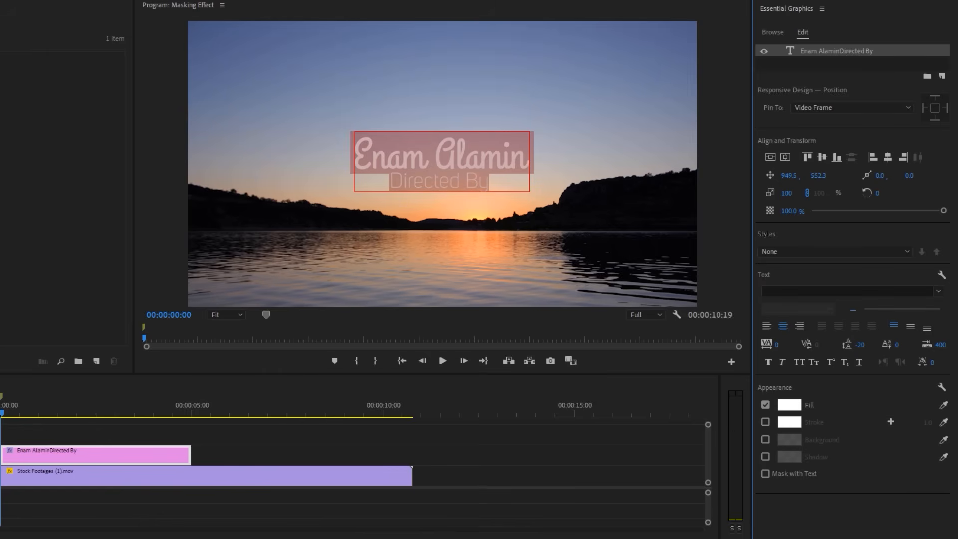
pyautogui.moveTo(441, 158); pyautogui.dragTo(441, 180)
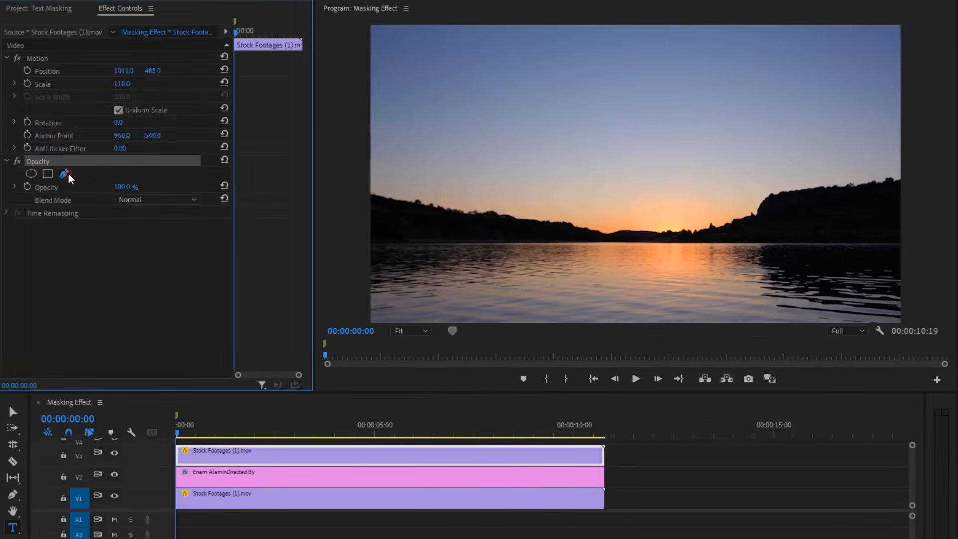
# Start a pen mask on the V3 footage copy, placing its first point.
pyautogui.click(64, 173)
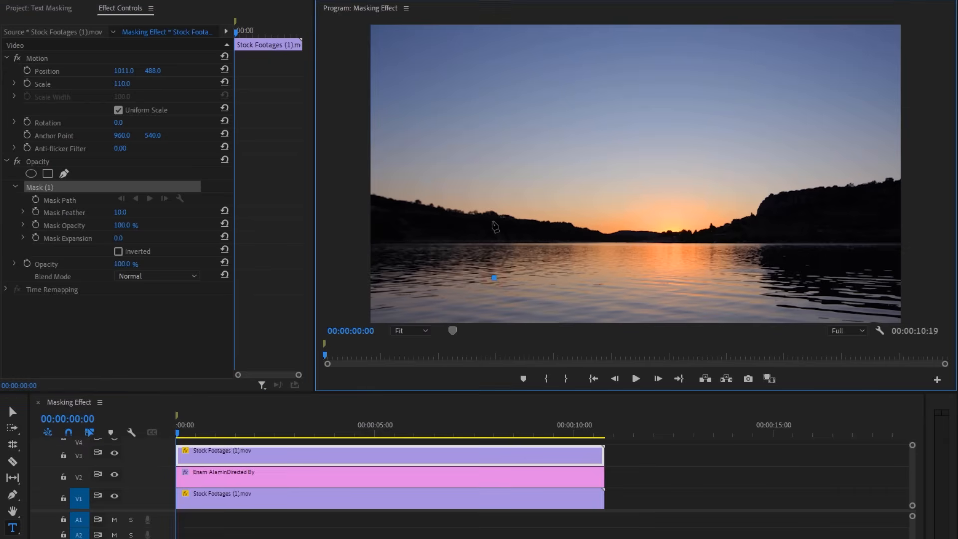
pyautogui.click(425, 330)
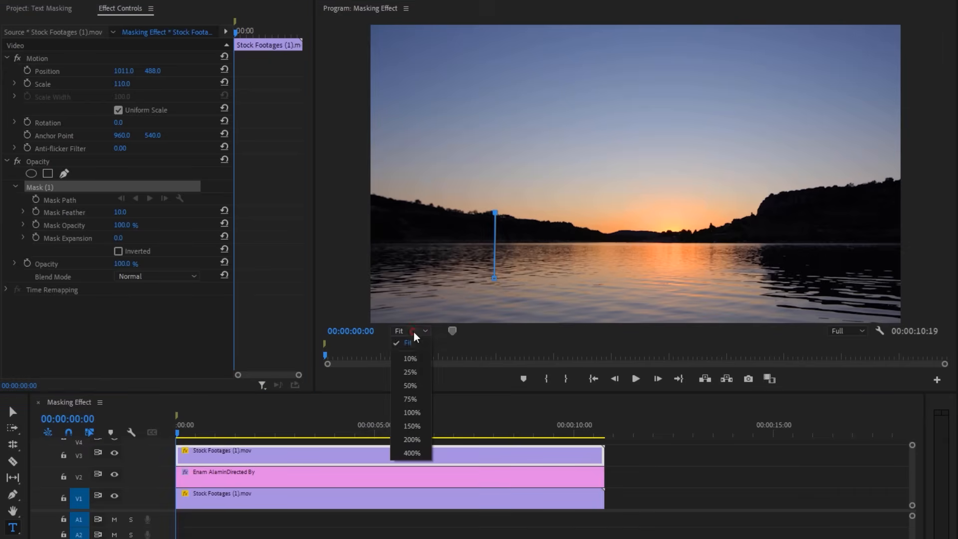
pyautogui.click(409, 400)
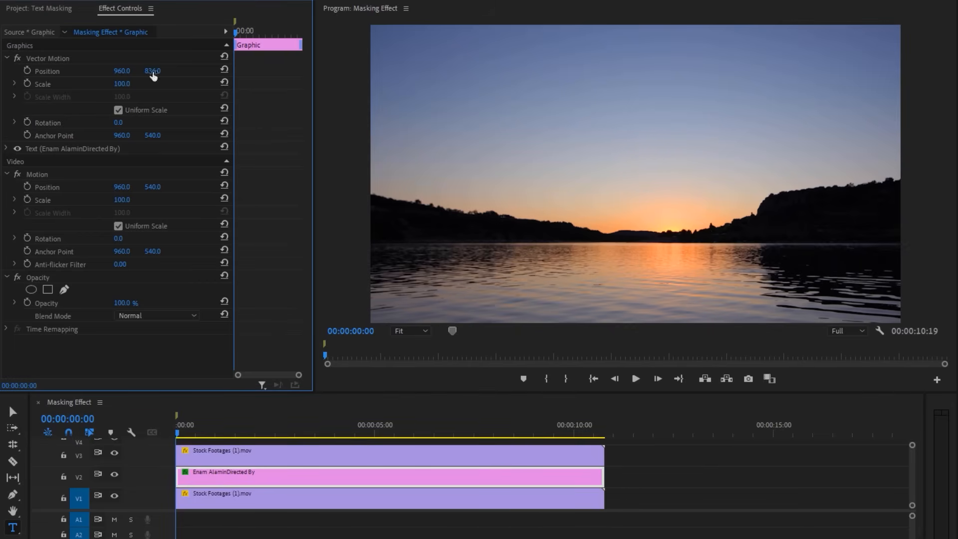
pyautogui.moveTo(26, 71)
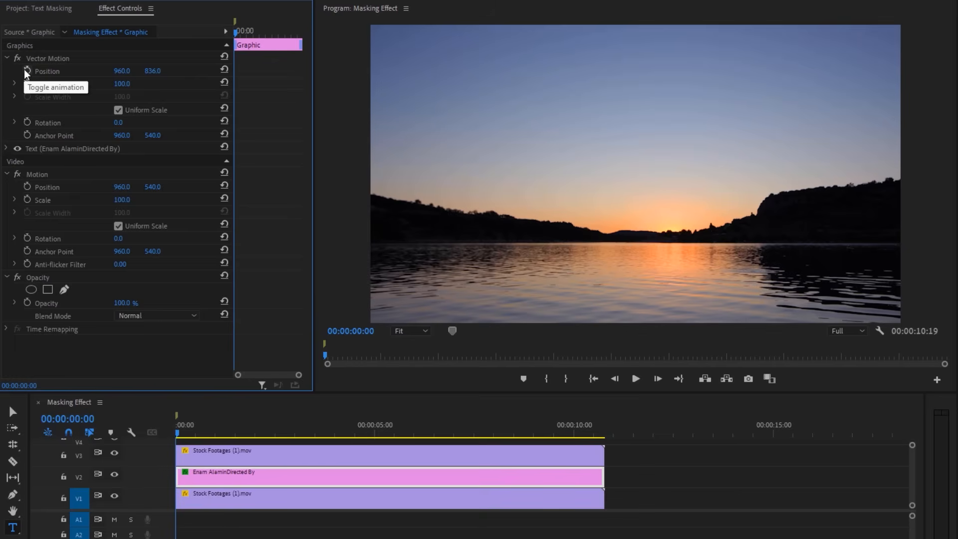
# Keyframe the credit rising from behind the hills to Y 565, then preview it.
pyautogui.click(27, 70)
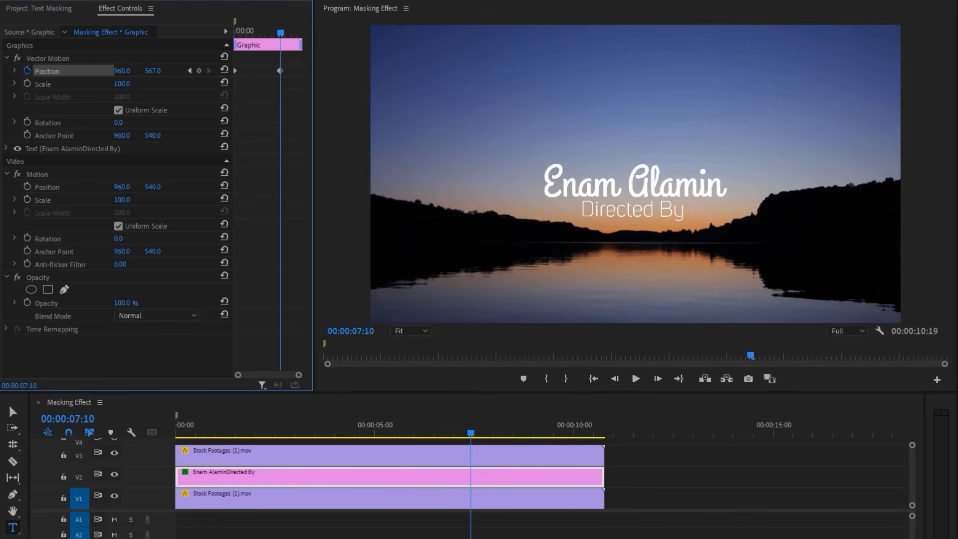
pyautogui.moveTo(152, 71); pyautogui.dragTo(153, 72)
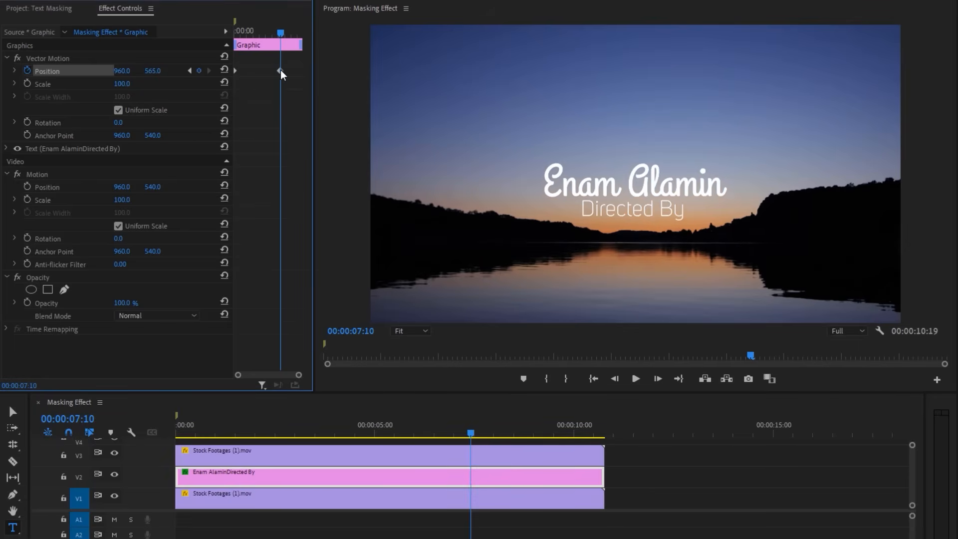
pyautogui.rightClick(280, 70)
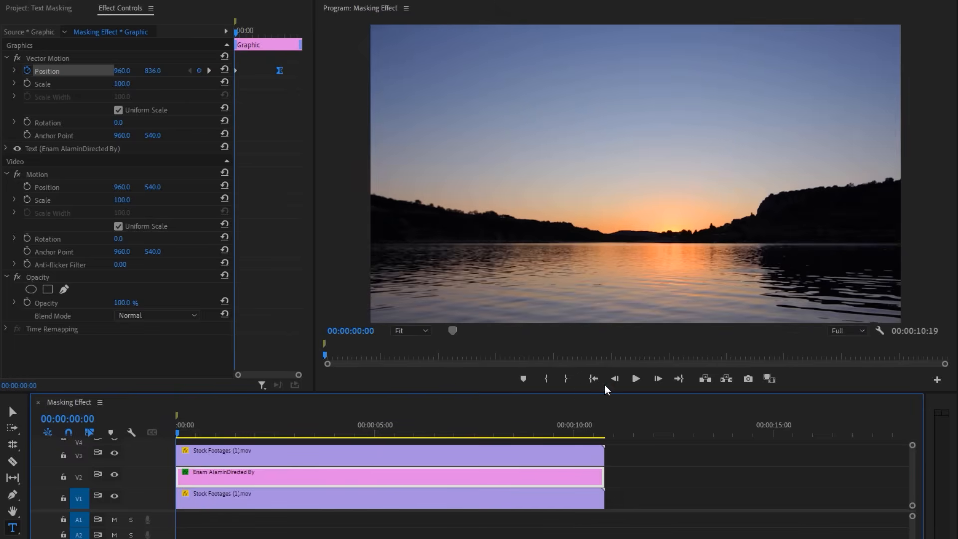
pyautogui.click(635, 379)
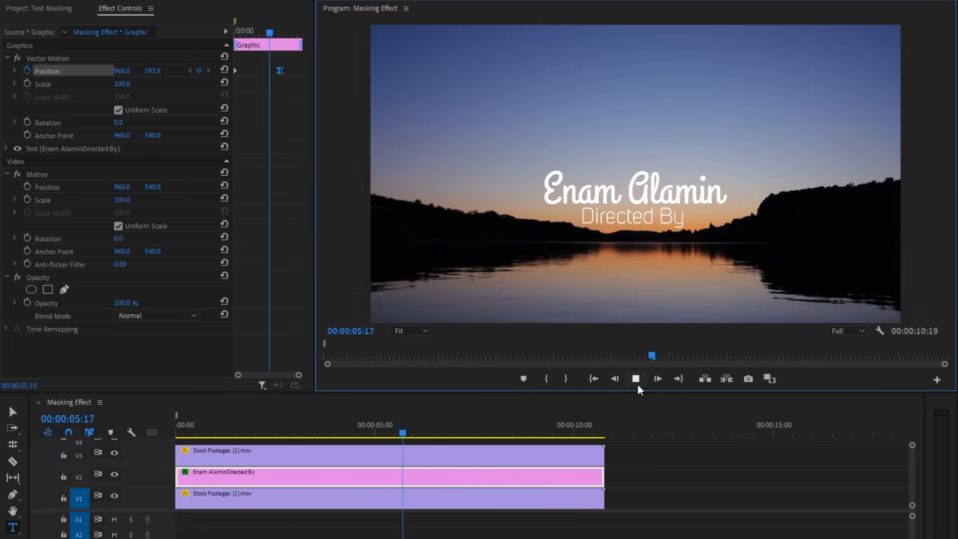
pyautogui.click(635, 379)
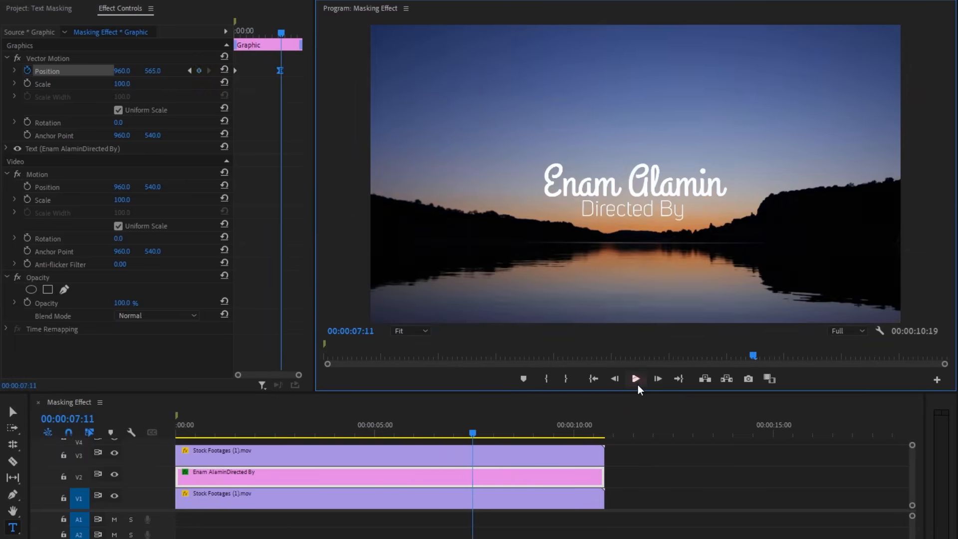
pyautogui.click(156, 315)
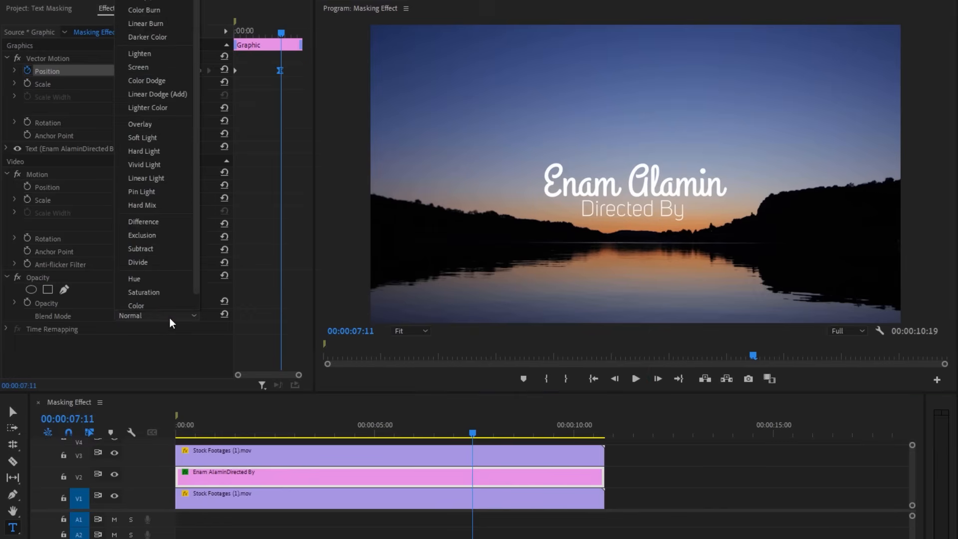
pyautogui.click(139, 125)
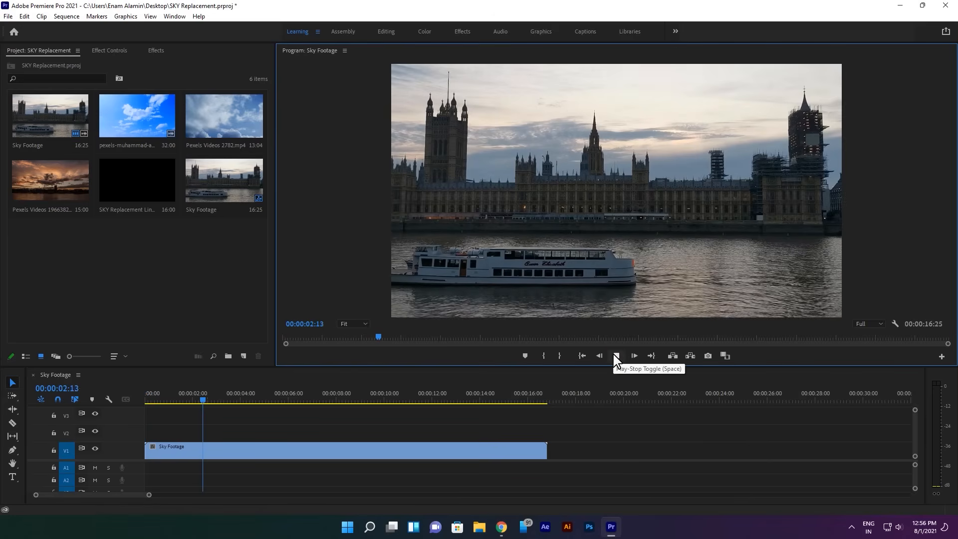
# Stop playback of the Sky Footage sequence with the riverside Parliament clip.
pyautogui.click(616, 356)
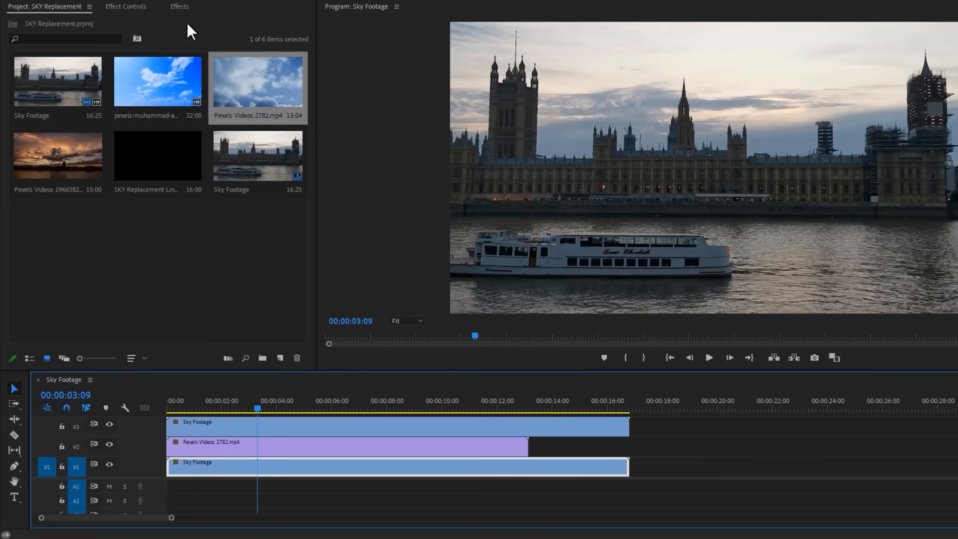
# Apply Color Key to the top V3 riverside copy, keying white at tolerance 209.
pyautogui.write('color key')
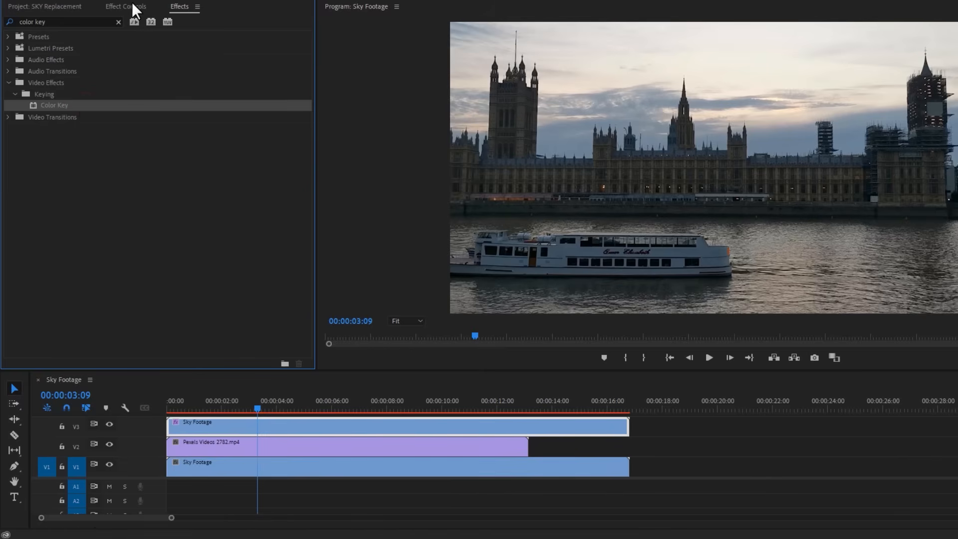
pyautogui.click(125, 6)
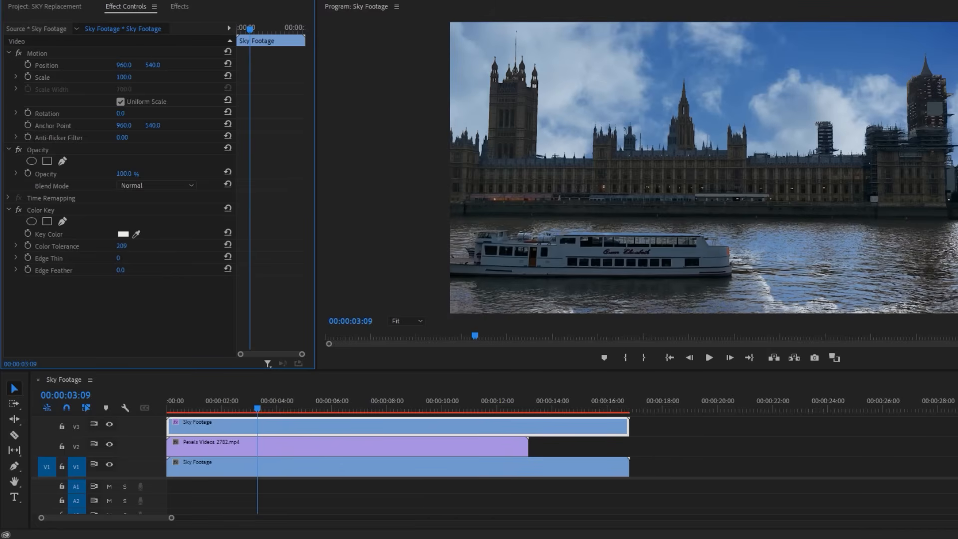
pyautogui.moveTo(809, 288)
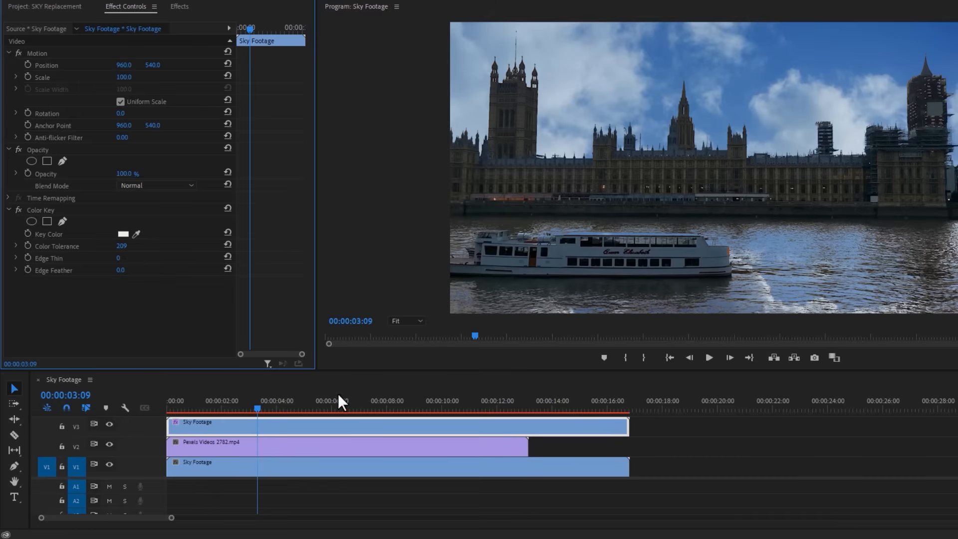
# Zoom the Program Monitor to 25% and draw a pen mask around the sky on V2.
pyautogui.click(342, 447)
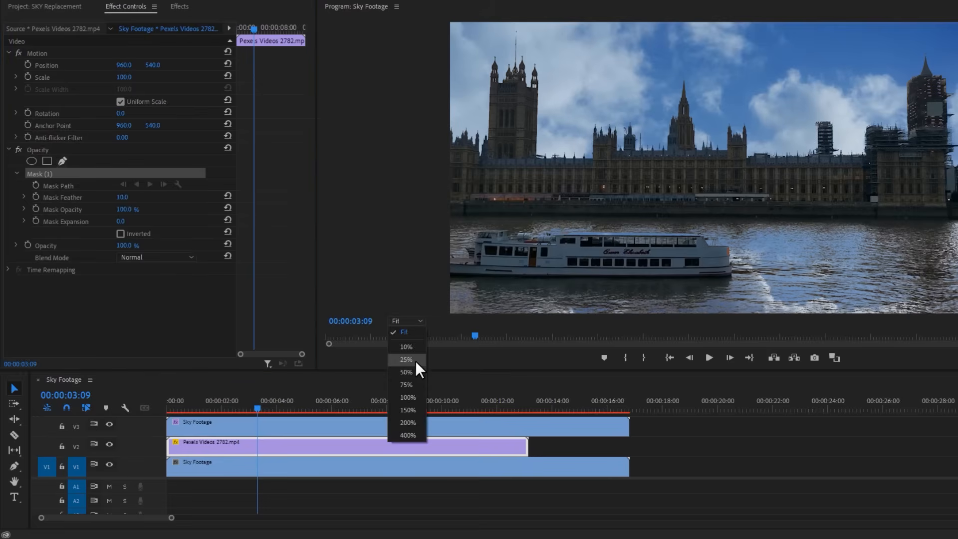
pyautogui.click(406, 359)
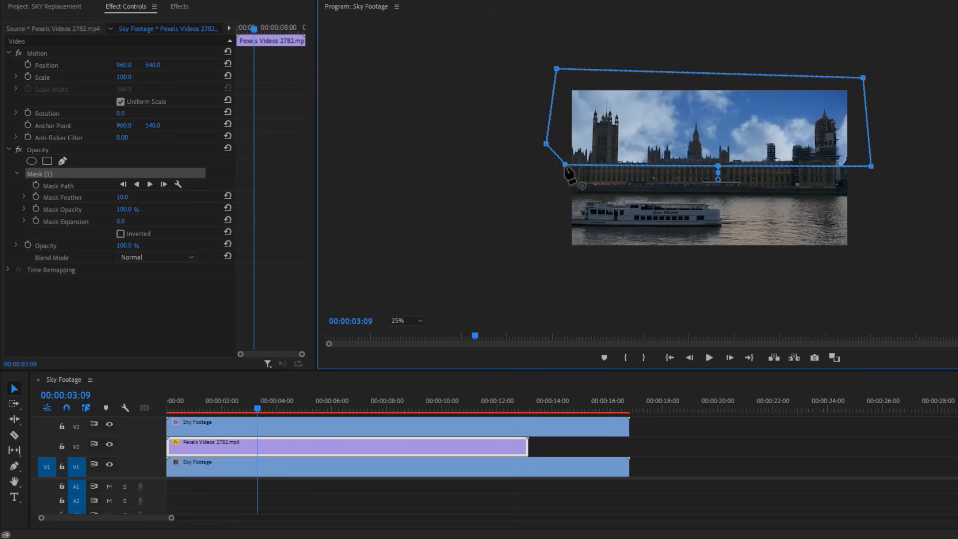
pyautogui.click(405, 321)
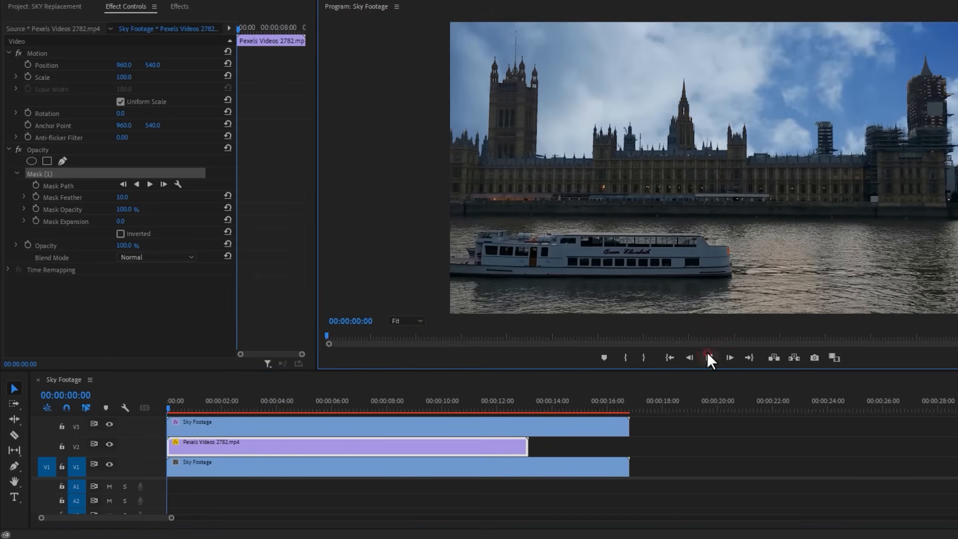
# Play back the sky replacement and select all three stacked clips.
pyautogui.click(709, 357)
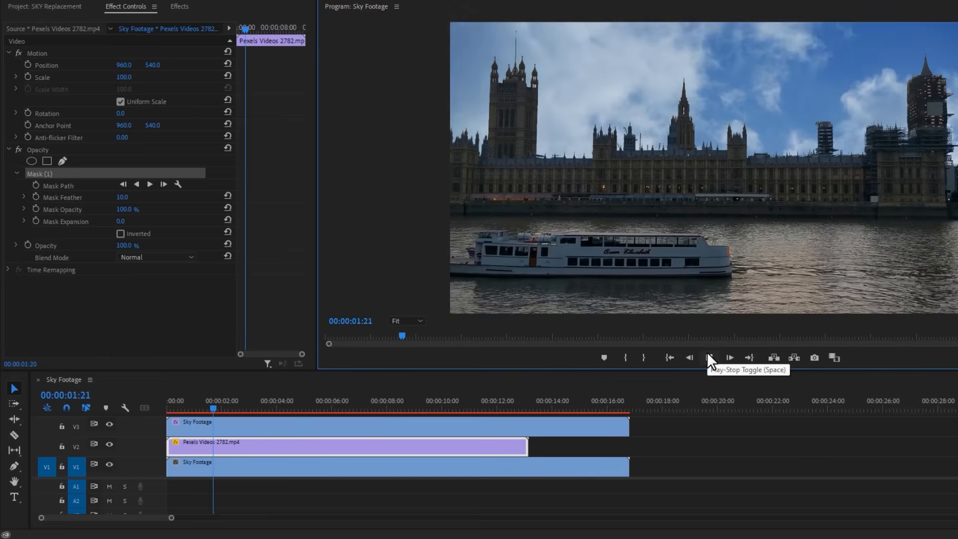
pyautogui.click(709, 357)
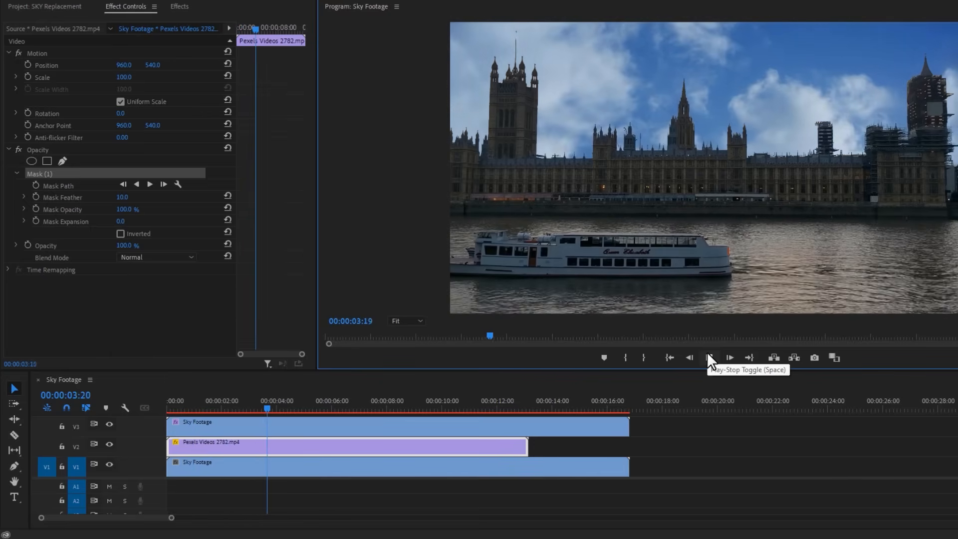
pyautogui.moveTo(626, 425); pyautogui.dragTo(534, 438)
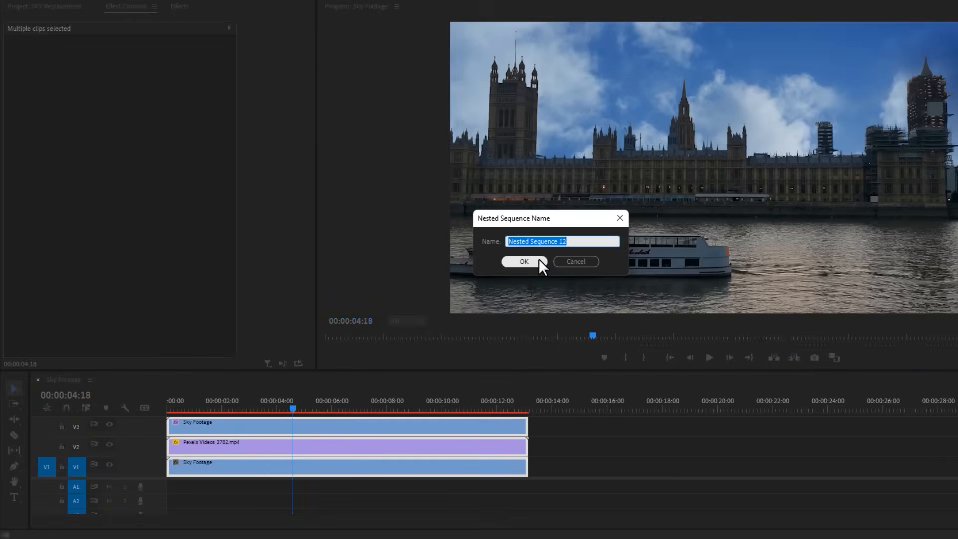
# Nest the three sky clips and apply Magic Bullet Looks to the nest.
pyautogui.click(523, 261)
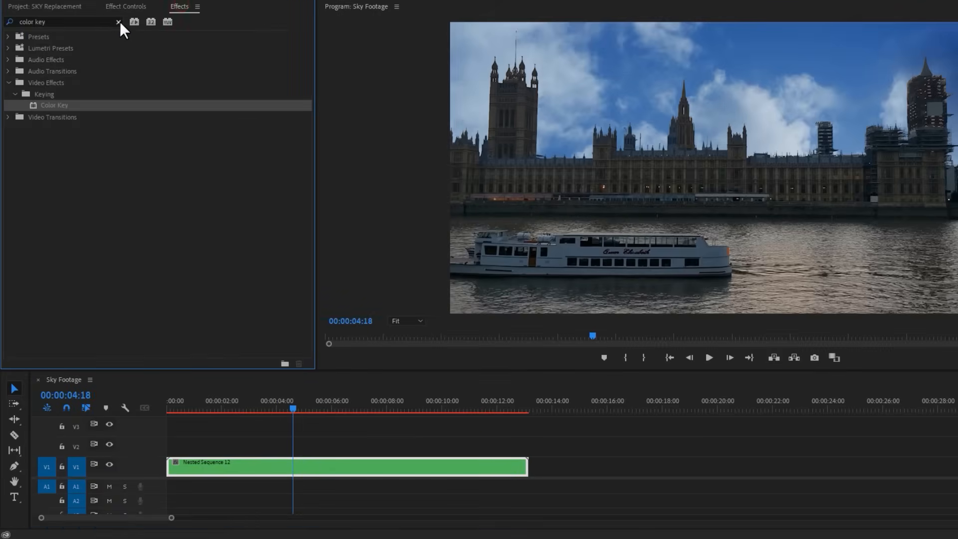
pyautogui.write('magic bullet')
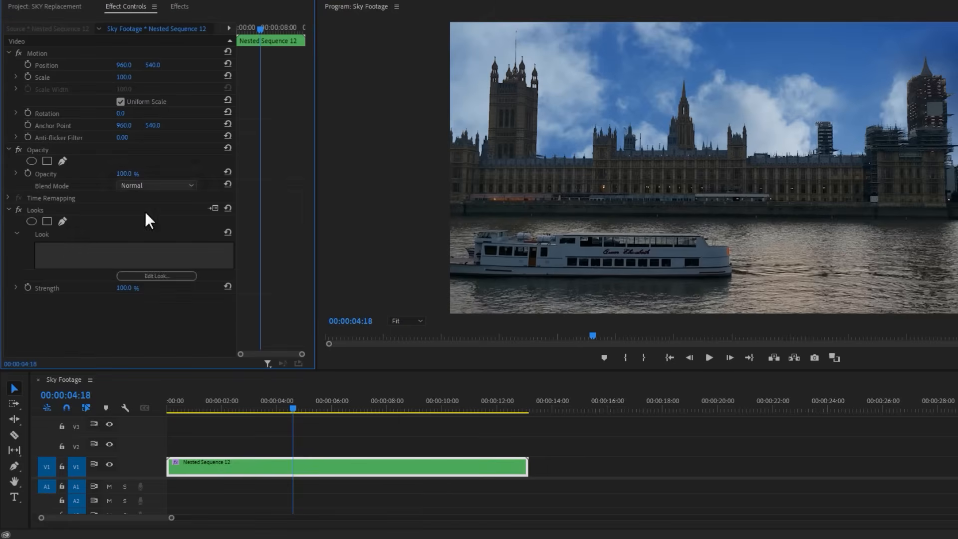
pyautogui.click(156, 275)
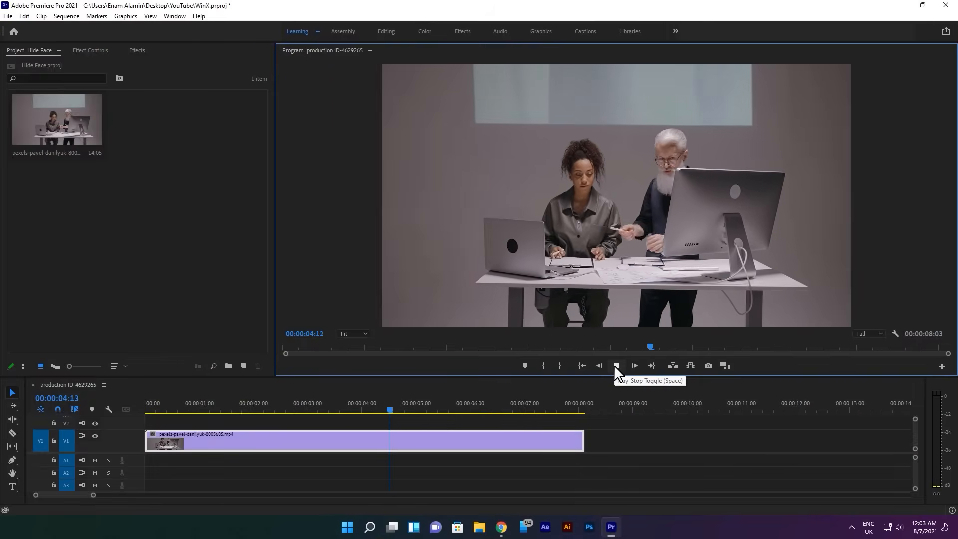
# Stop the preview and give the office clip a Gaussian Blur with Blurriness 50.
pyautogui.click(616, 365)
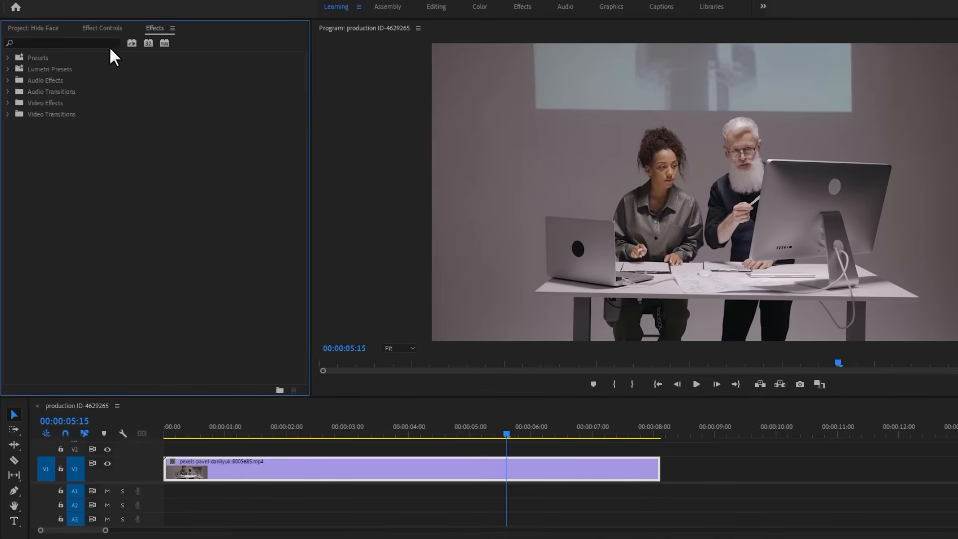
pyautogui.write('gauss')
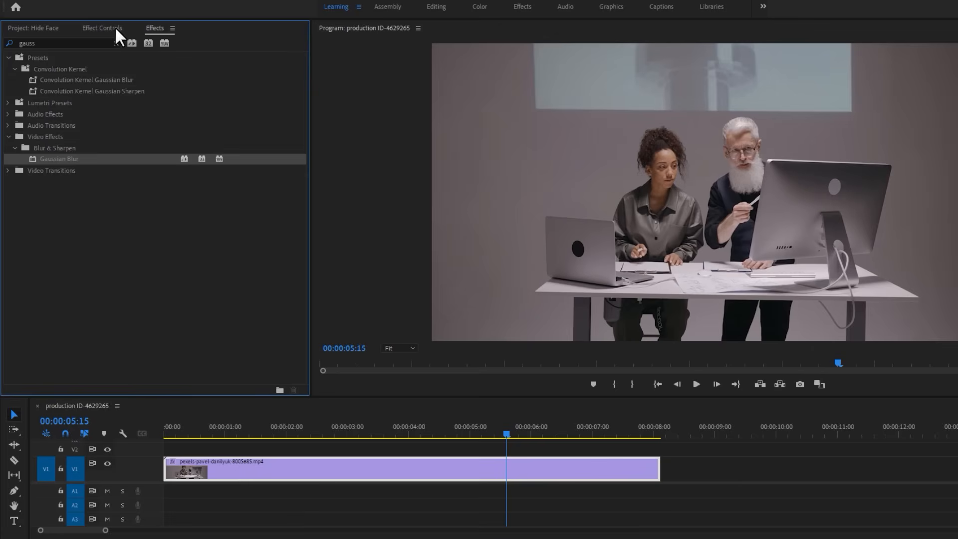
pyautogui.click(102, 28)
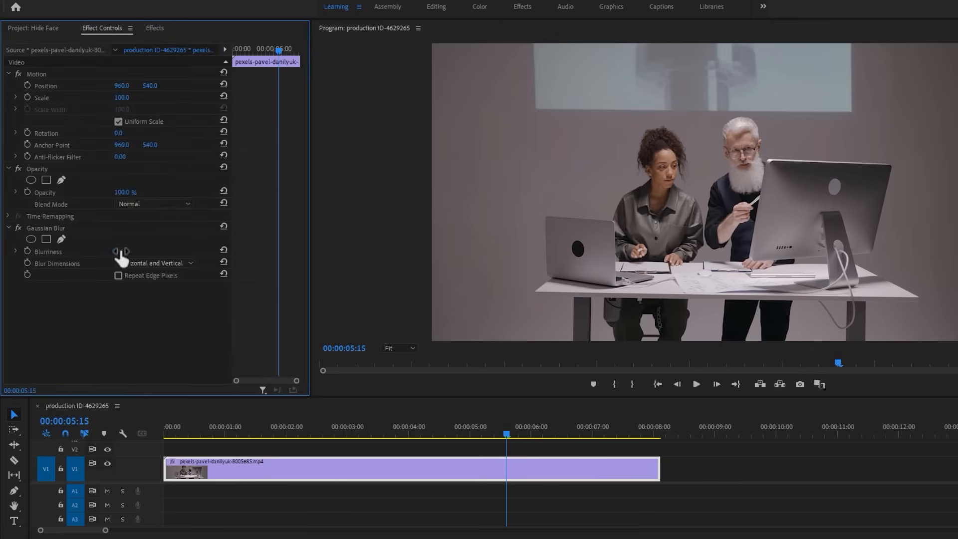
pyautogui.moveTo(120, 251); pyautogui.dragTo(153, 252)
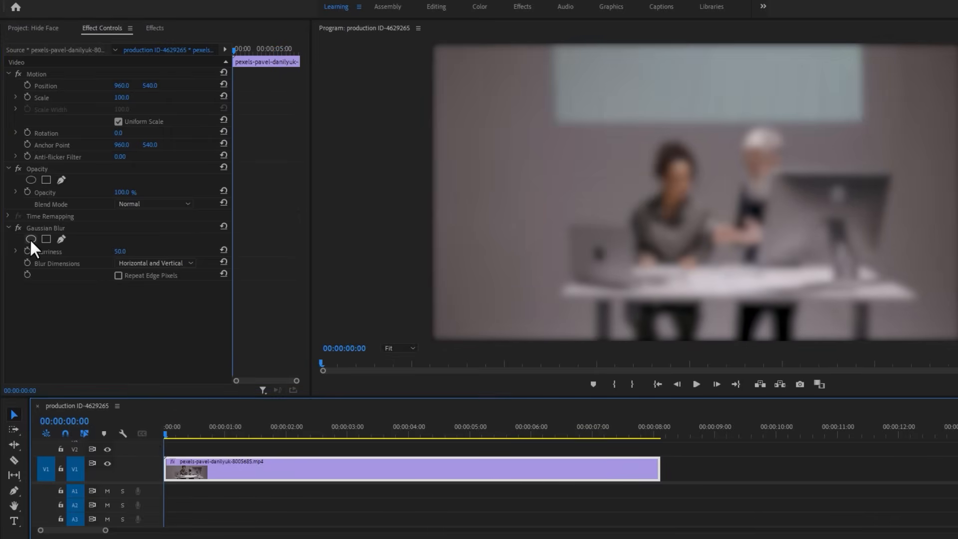
# Fit an ellipse blur mask over the woman's face and track it forward.
pyautogui.click(31, 239)
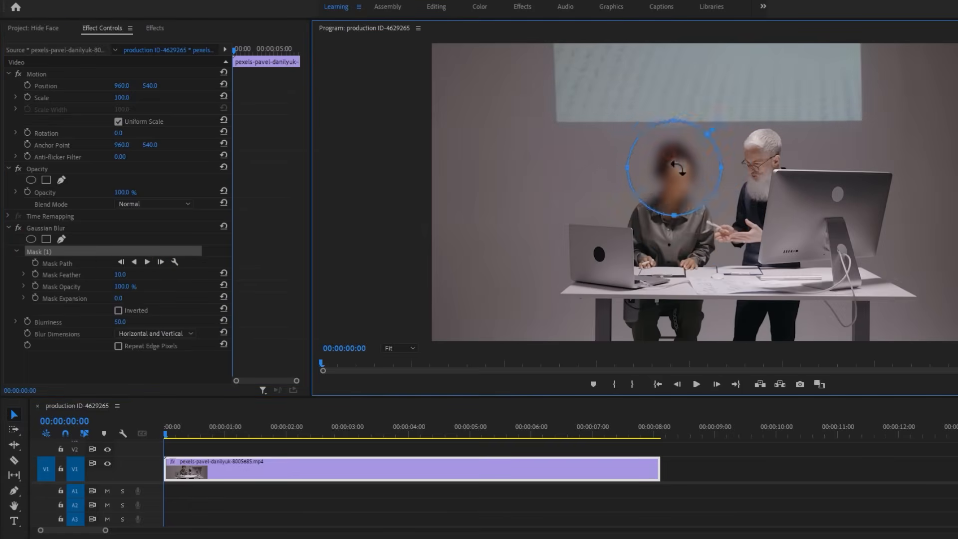
pyautogui.moveTo(672, 170); pyautogui.dragTo(672, 163)
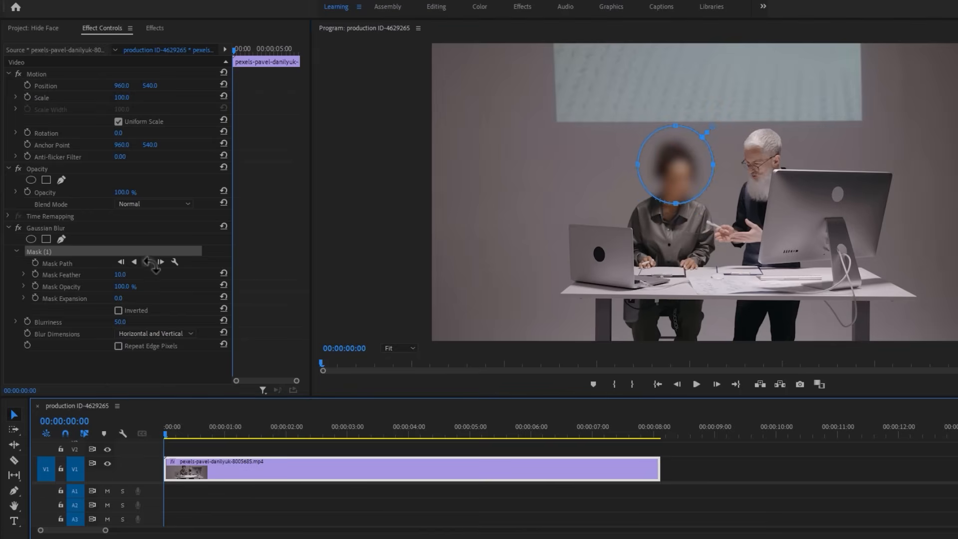
pyautogui.click(162, 265)
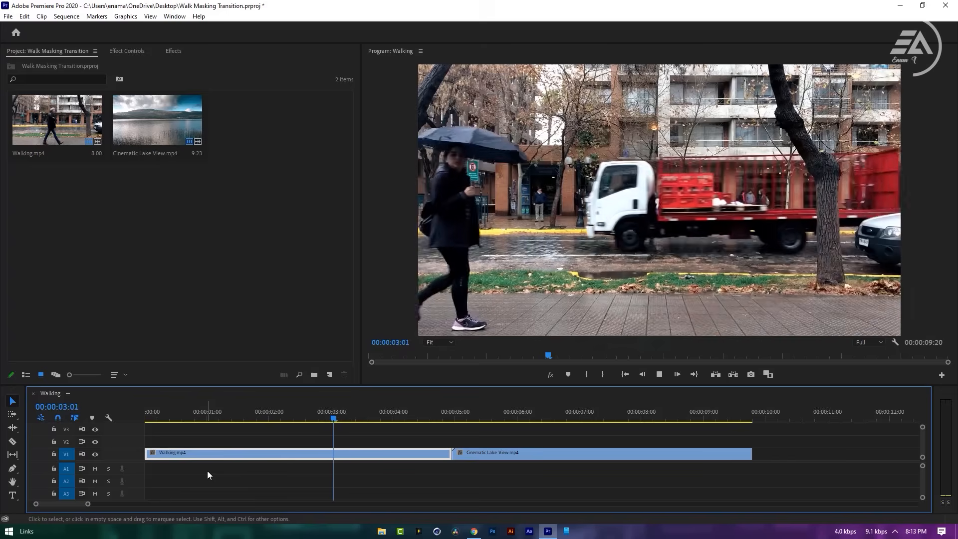
# Move the Walking sequence playhead to 00:00:02:04.
pyautogui.click(259, 419)
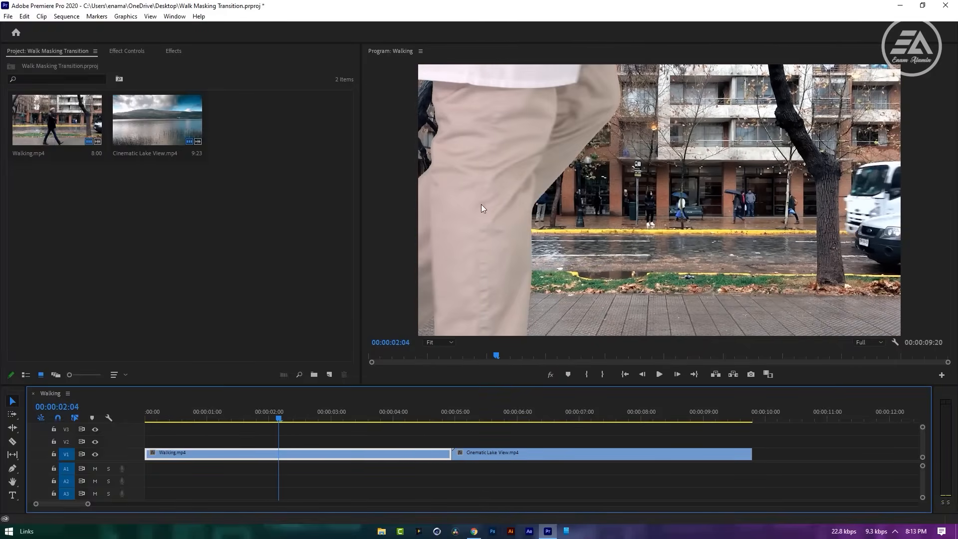
pyautogui.moveTo(436, 131)
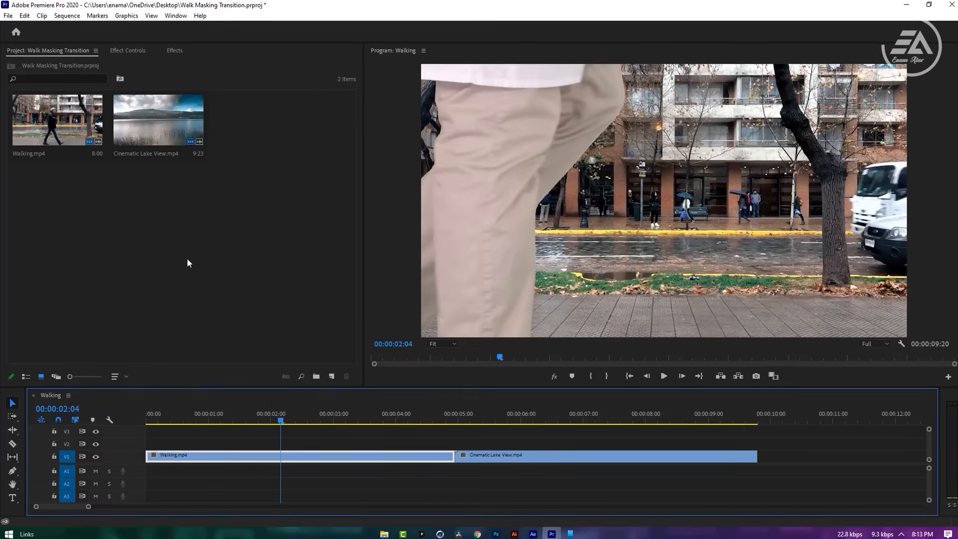
# Expand Opacity in the Walking clip's Effect Controls and start a Pen mask on the leg.
pyautogui.click(127, 50)
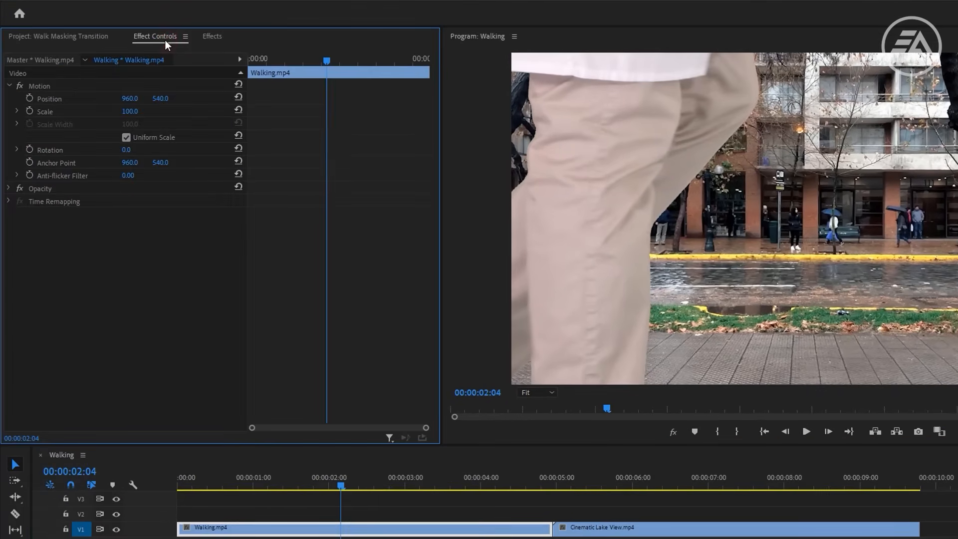
pyautogui.click(40, 188)
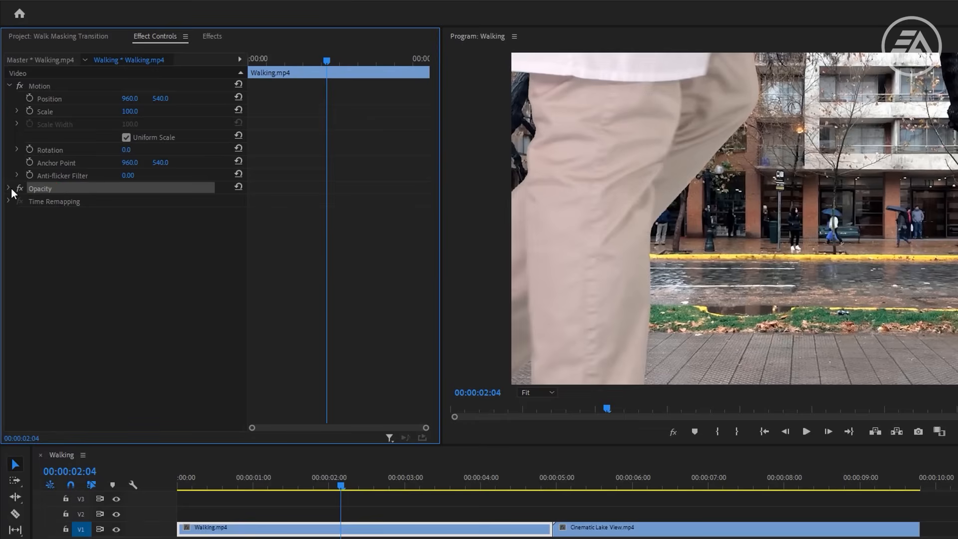
pyautogui.click(9, 188)
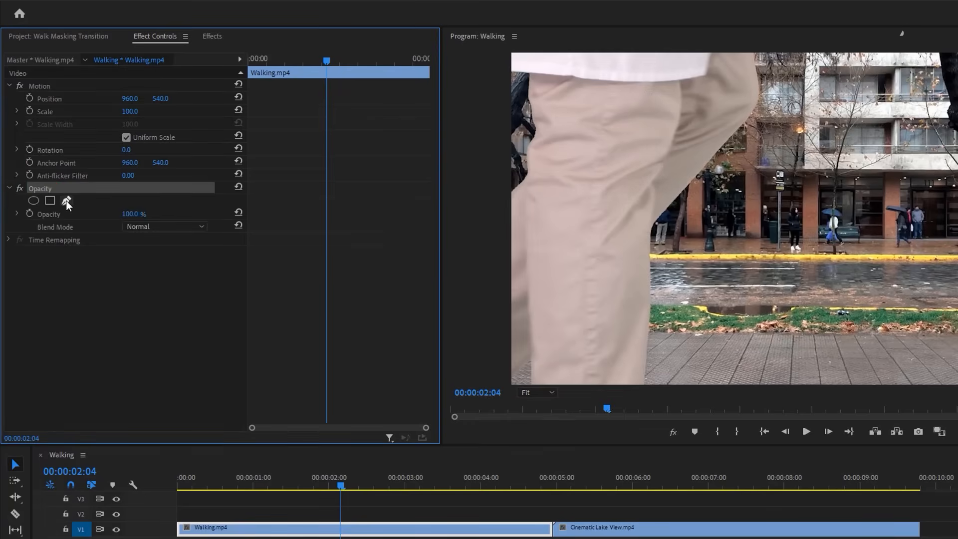
pyautogui.click(68, 201)
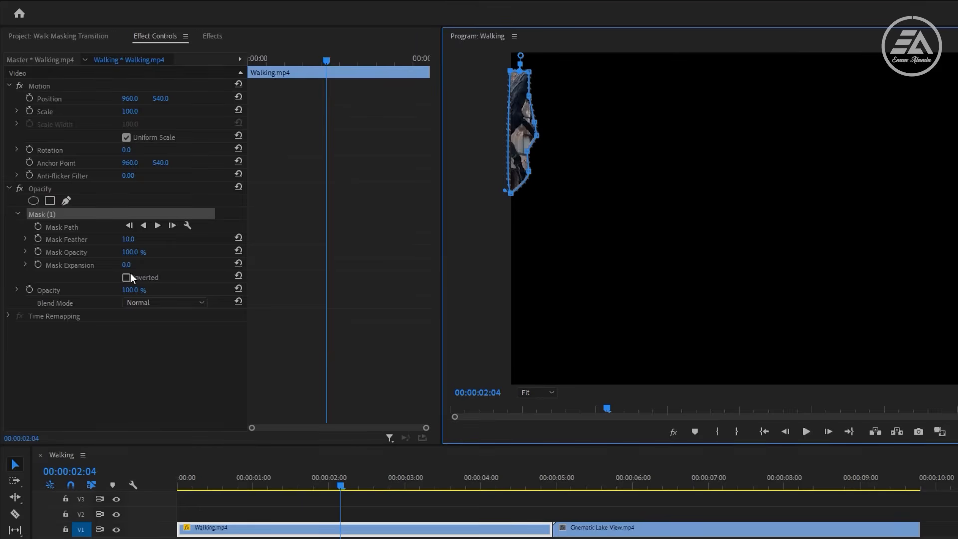
# Invert Mask (1) and drag its points to follow the leg, keyframing Mask Path.
pyautogui.click(126, 278)
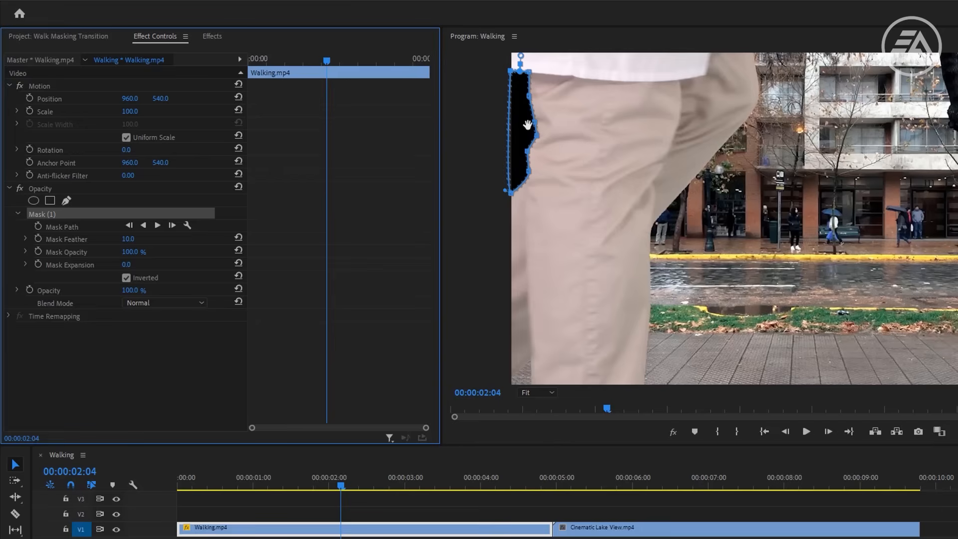
pyautogui.moveTo(78, 273)
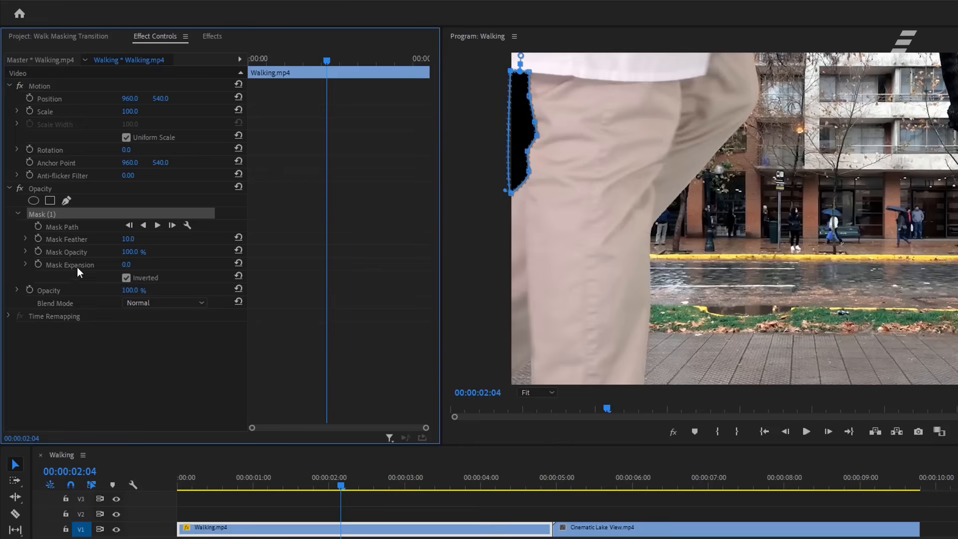
pyautogui.moveTo(44, 226)
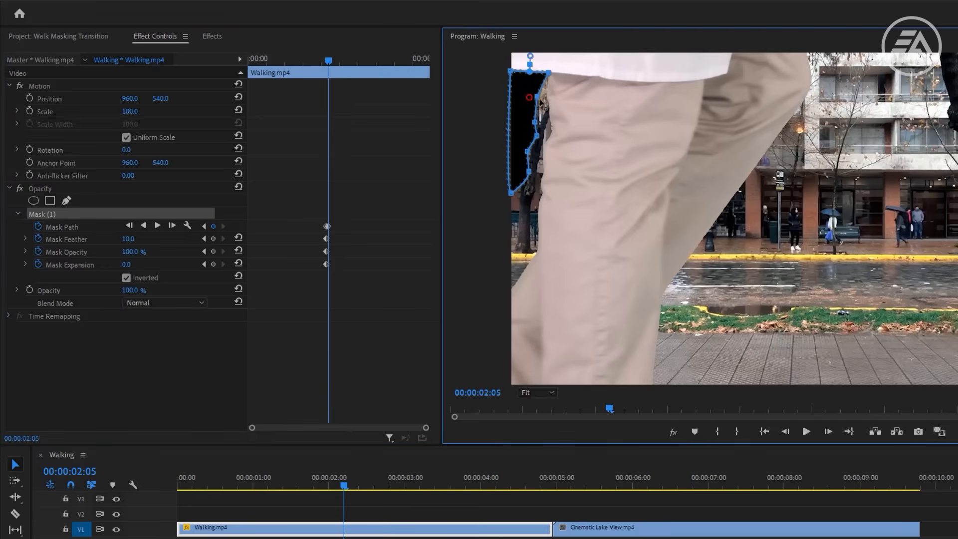
pyautogui.moveTo(528, 97); pyautogui.dragTo(537, 136)
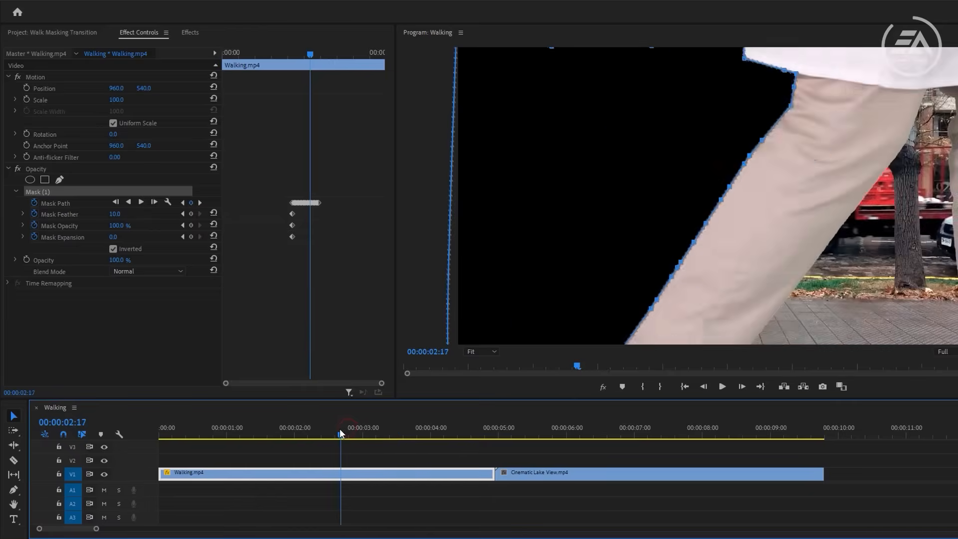
# At 00:00:02:03, key a negative Mask Expansion so the leg mask vanishes.
pyautogui.click(304, 435)
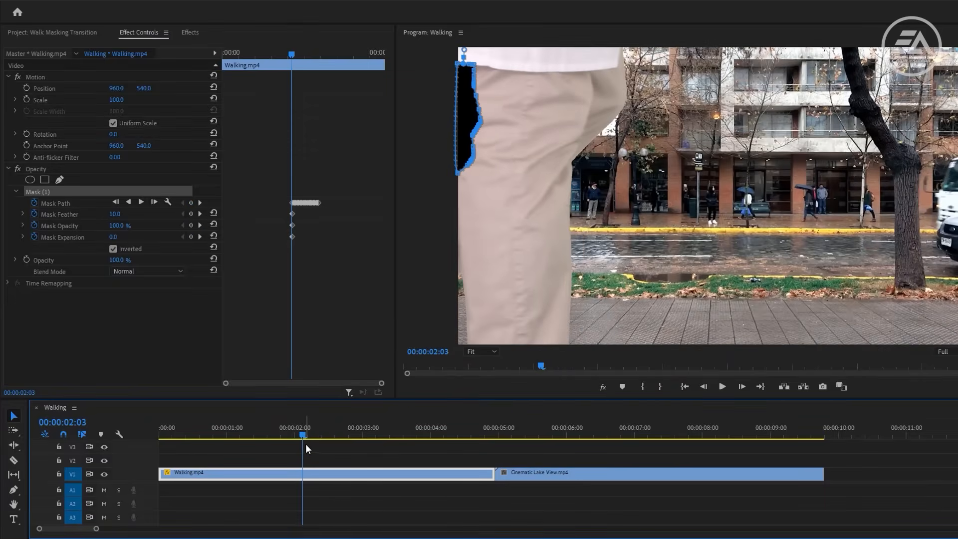
pyautogui.moveTo(305, 435); pyautogui.dragTo(288, 434)
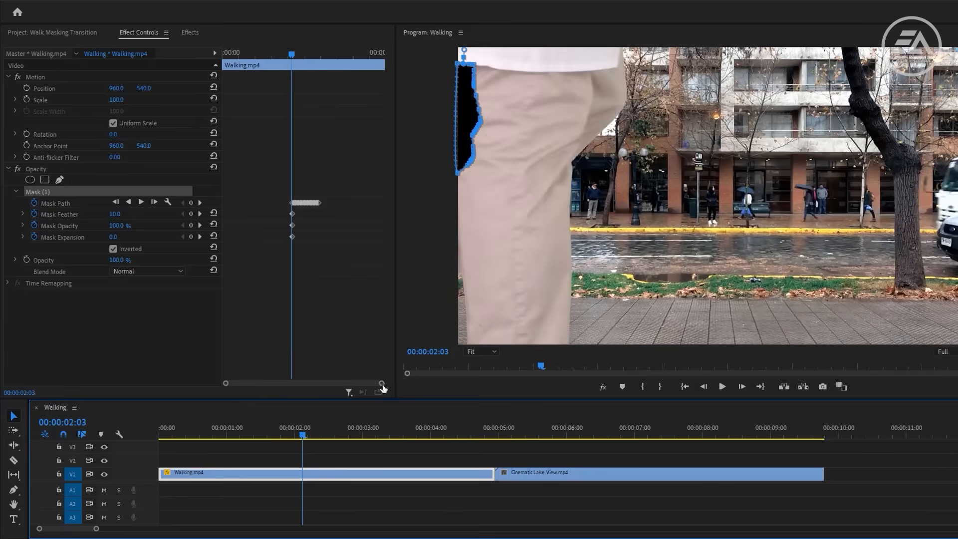
pyautogui.moveTo(382, 382); pyautogui.dragTo(299, 382)
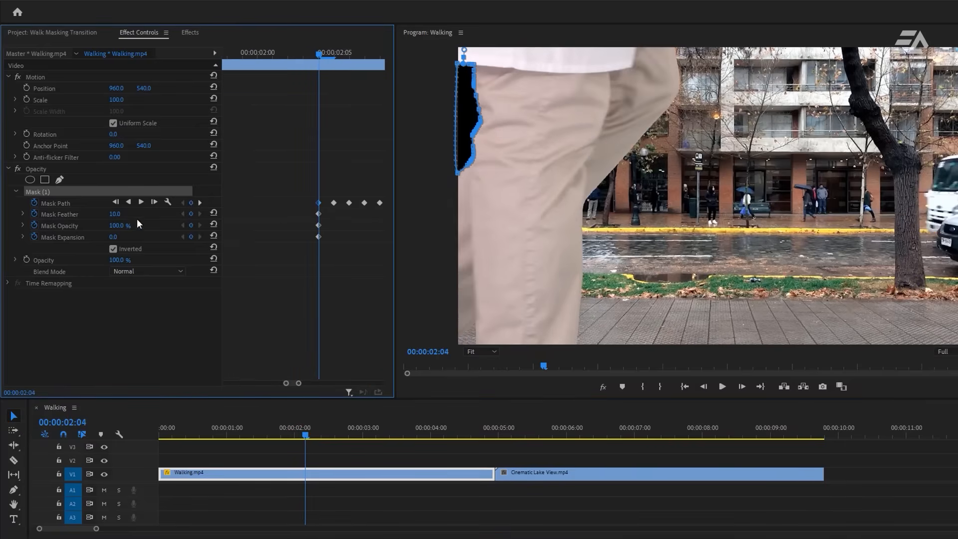
pyautogui.click(115, 203)
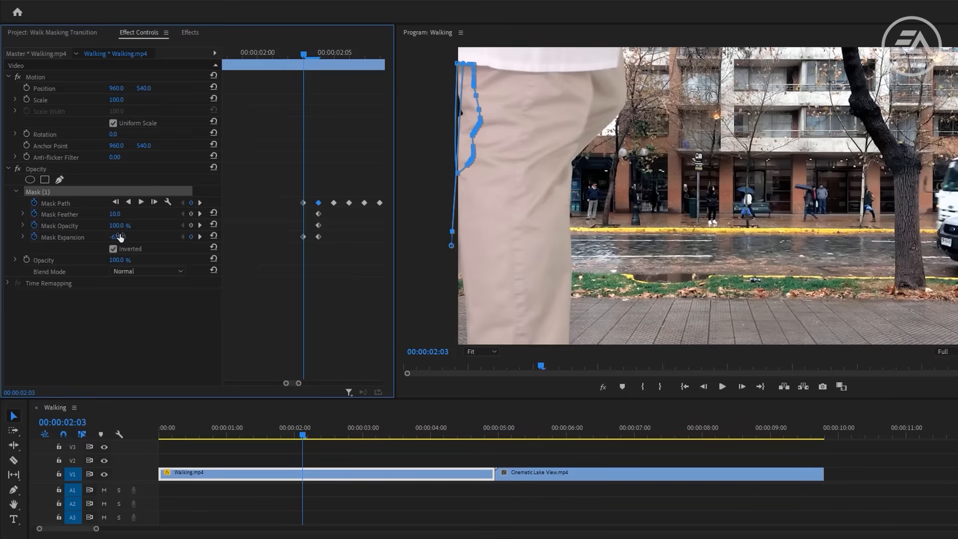
pyautogui.click(243, 427)
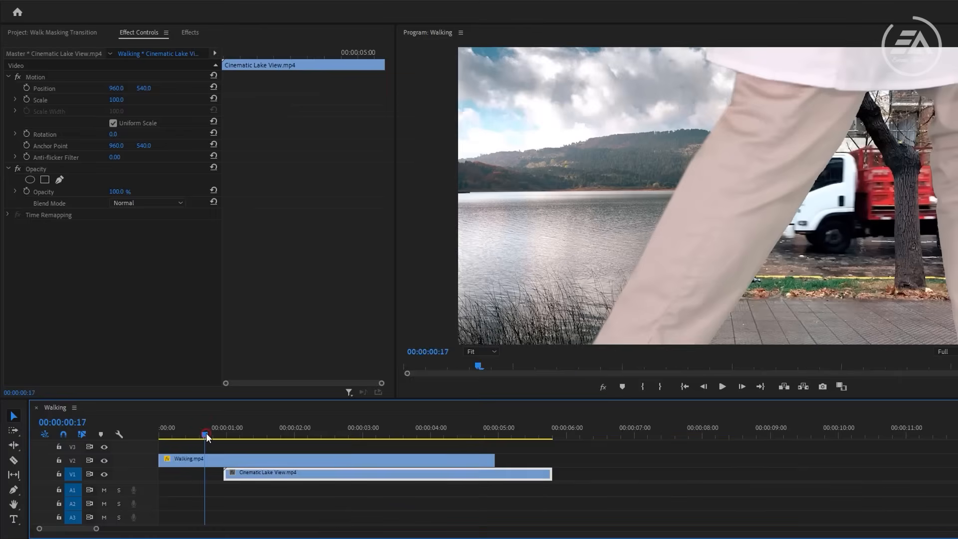
# Scrub to preview, then slide Cinematic Lake View later to start under the leg wipe.
pyautogui.moveTo(206, 435); pyautogui.dragTo(259, 435)
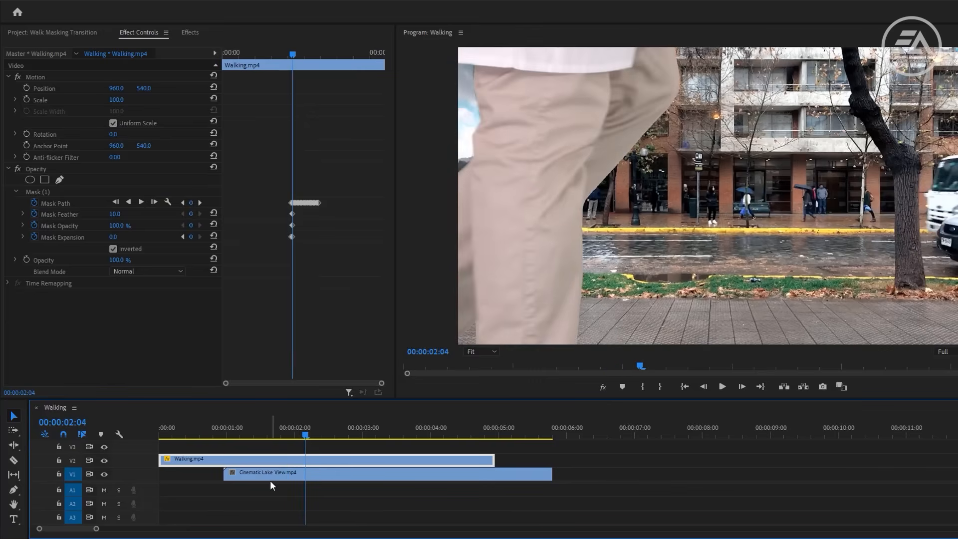
pyautogui.moveTo(269, 472); pyautogui.dragTo(339, 474)
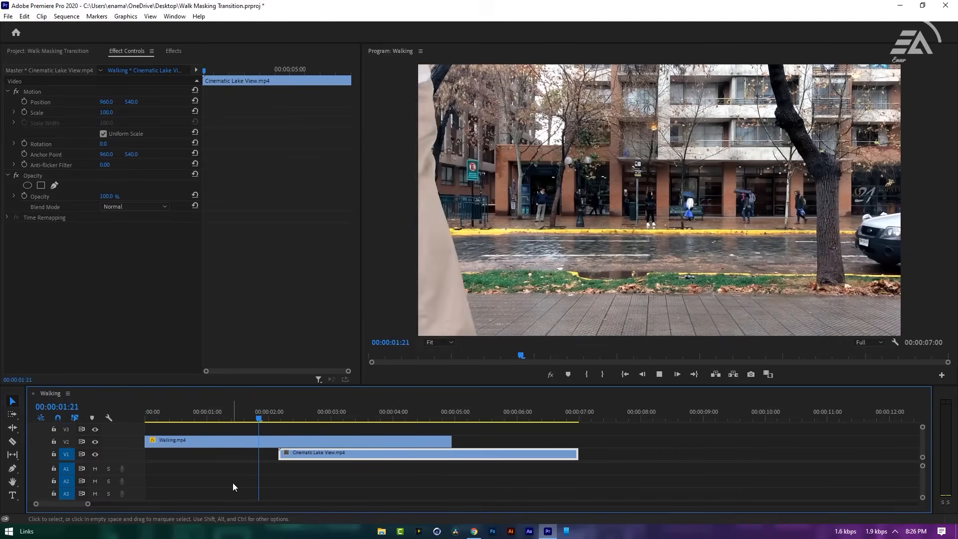
pyautogui.click(382, 411)
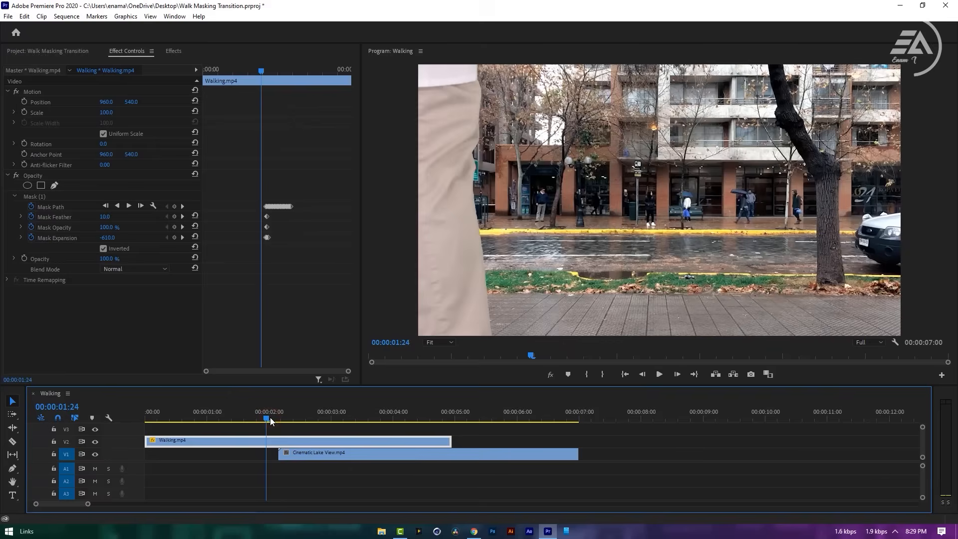
pyautogui.click(660, 374)
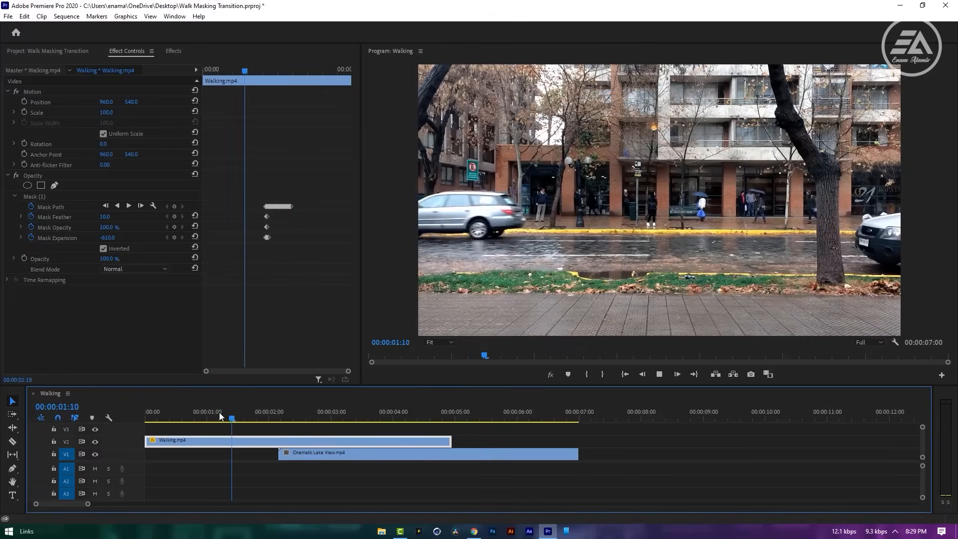